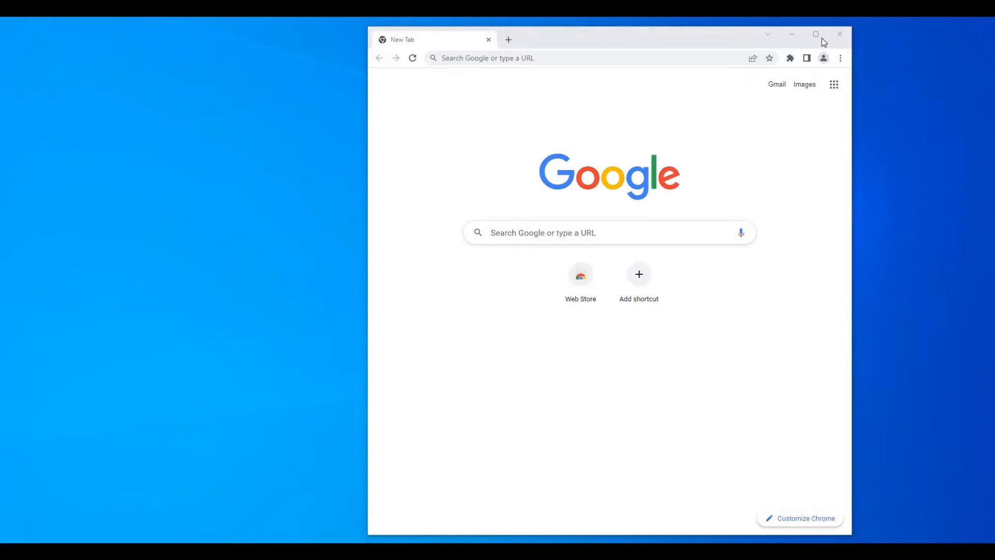
Step: Maximize Chrome and search Google for 'twinmotion' using the autocomplete suggestion
click(815, 34)
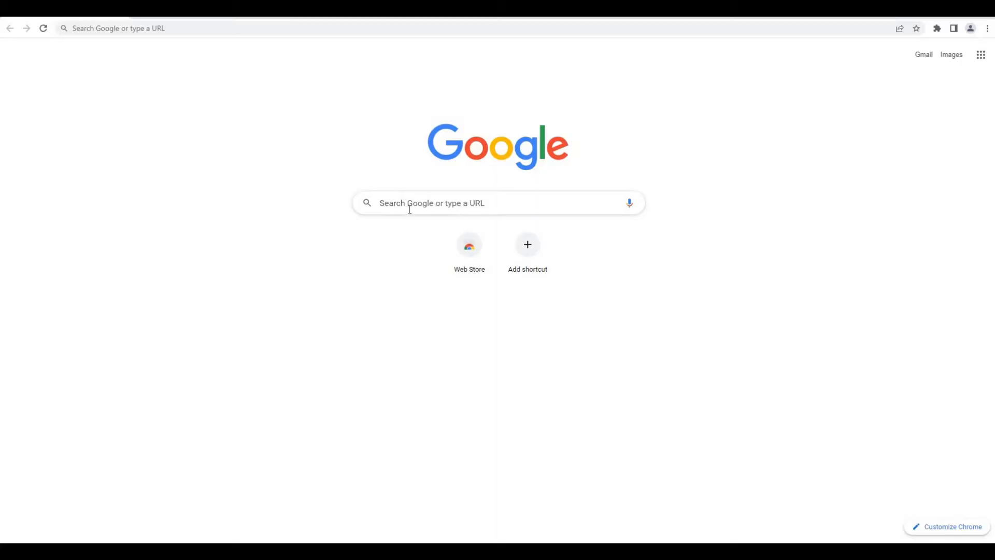
text(t)
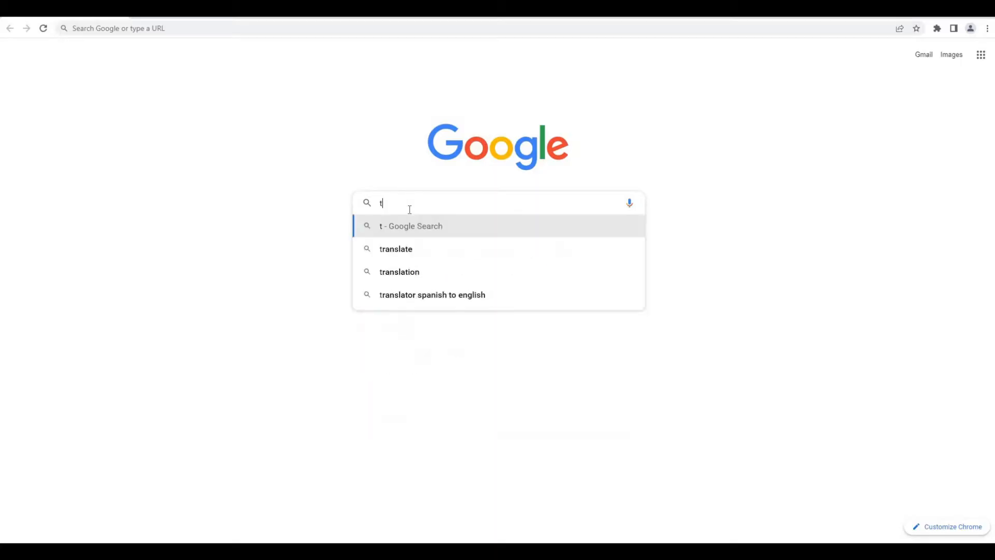
text(winmot)
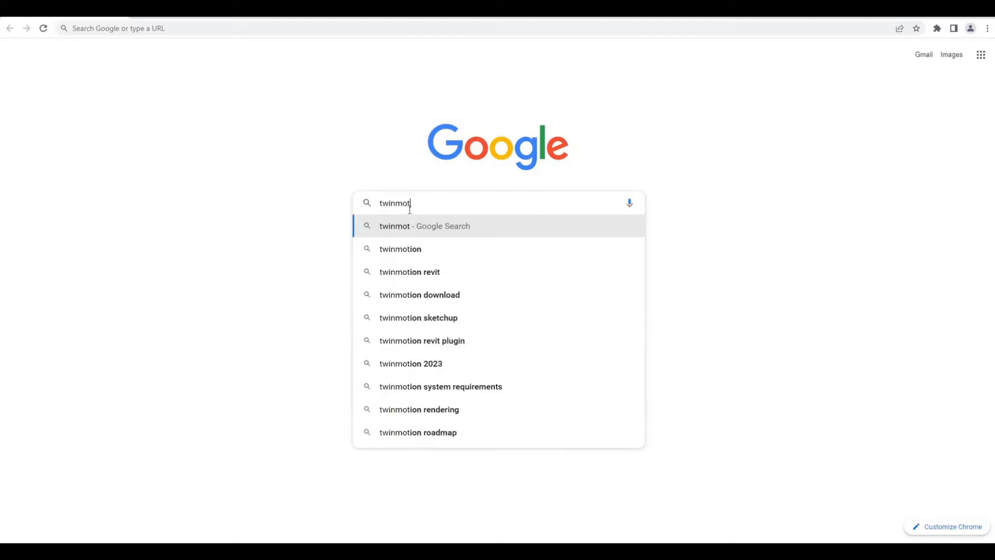
click(399, 248)
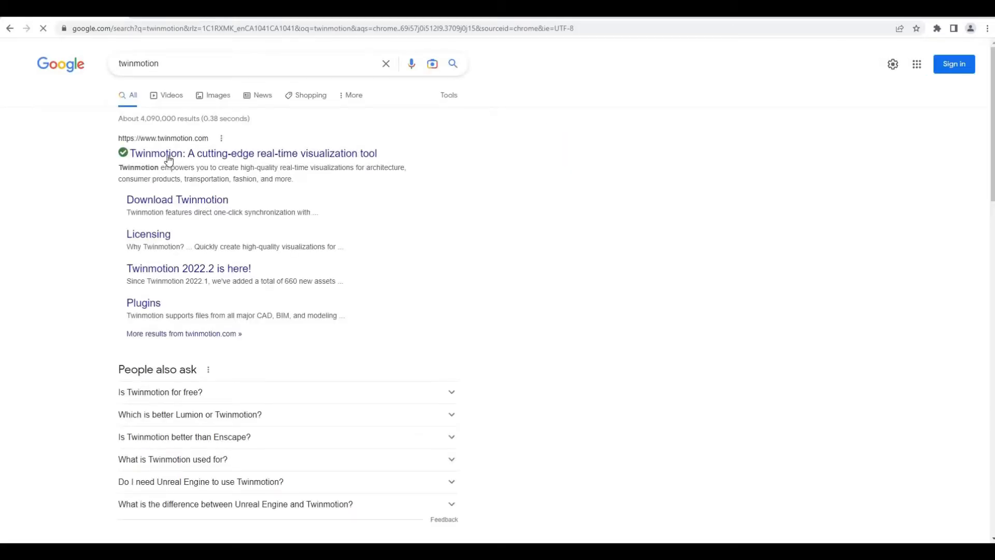
Step: Open twinmotion.com and scroll through its homepage feature and compatibility sections
click(251, 153)
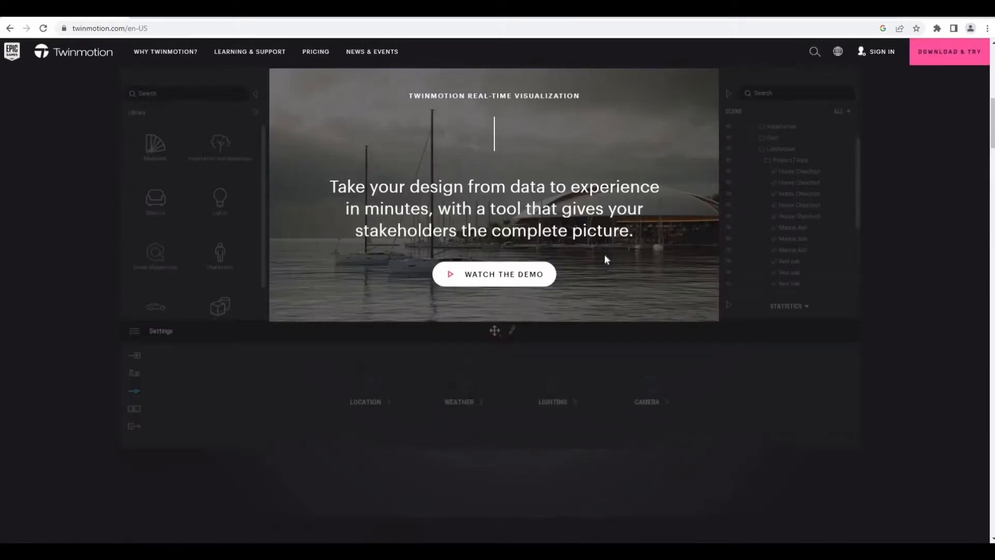
scroll(down, 3)
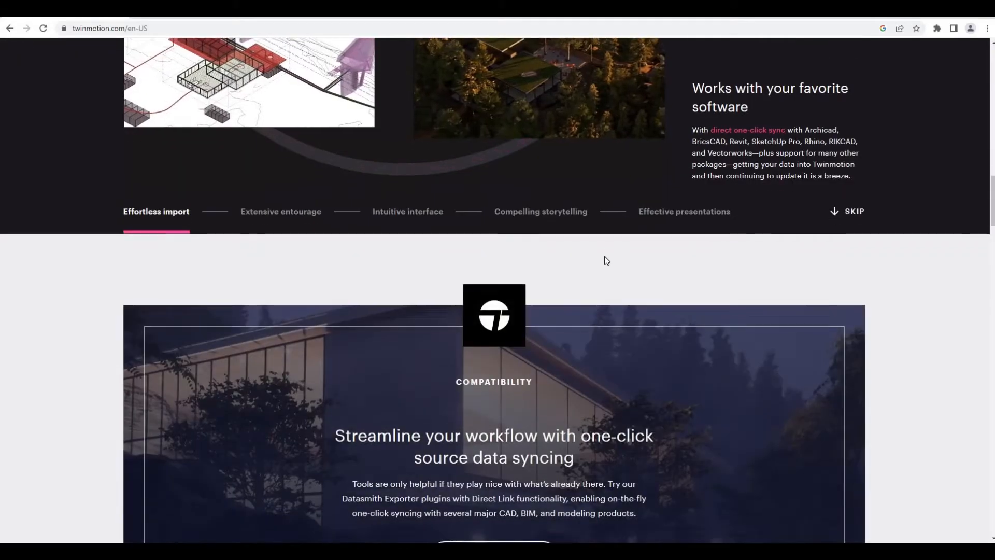
scroll(down, 3)
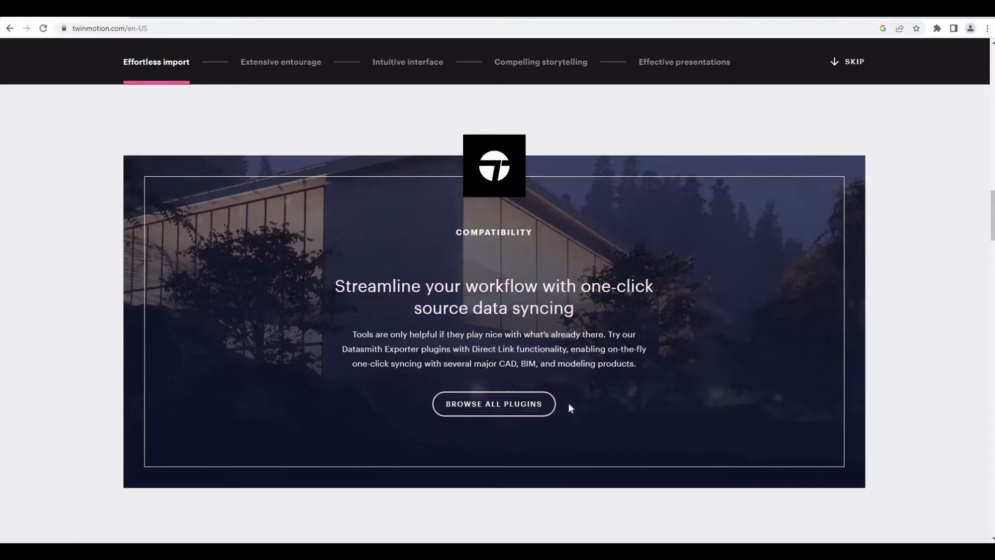
scroll(down, 3)
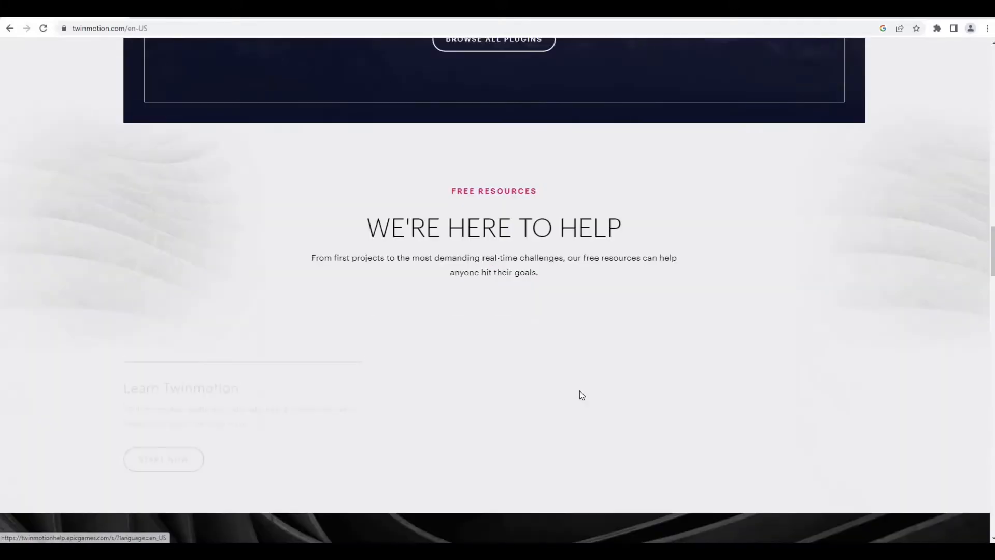
scroll(up, 3)
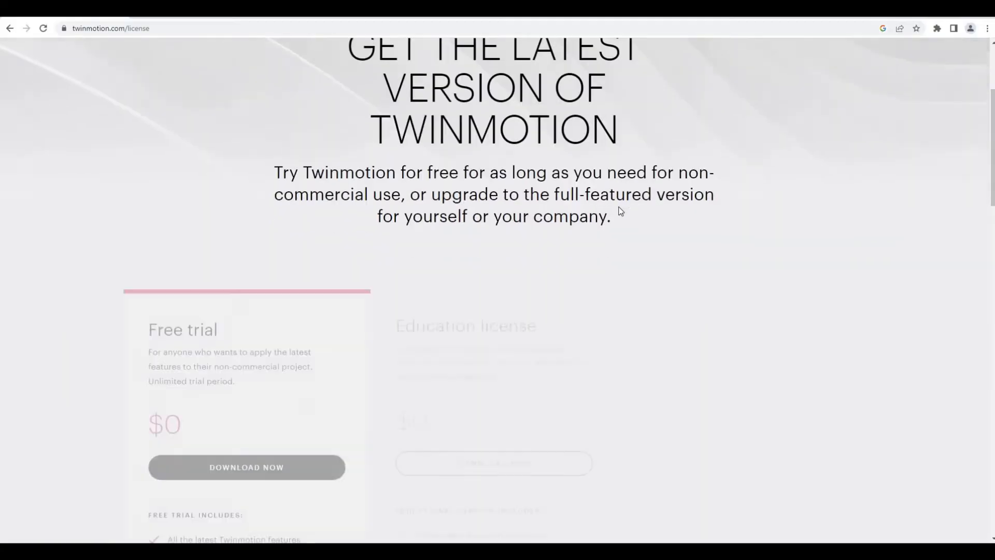
Step: Scroll to the Free trial and Education ($0) and Commercial (CA$639.00) license cards
scroll(down, 3)
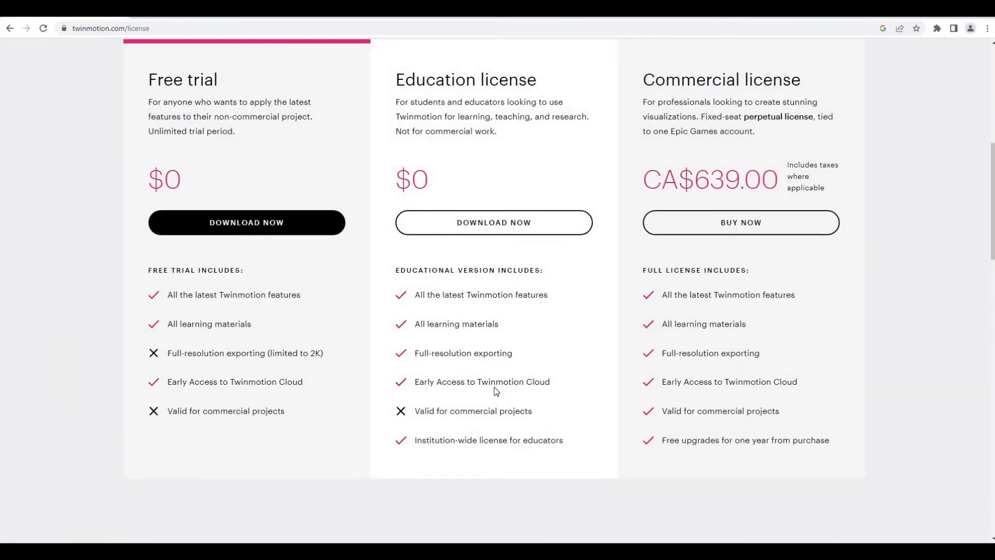
mouse_move(443, 257)
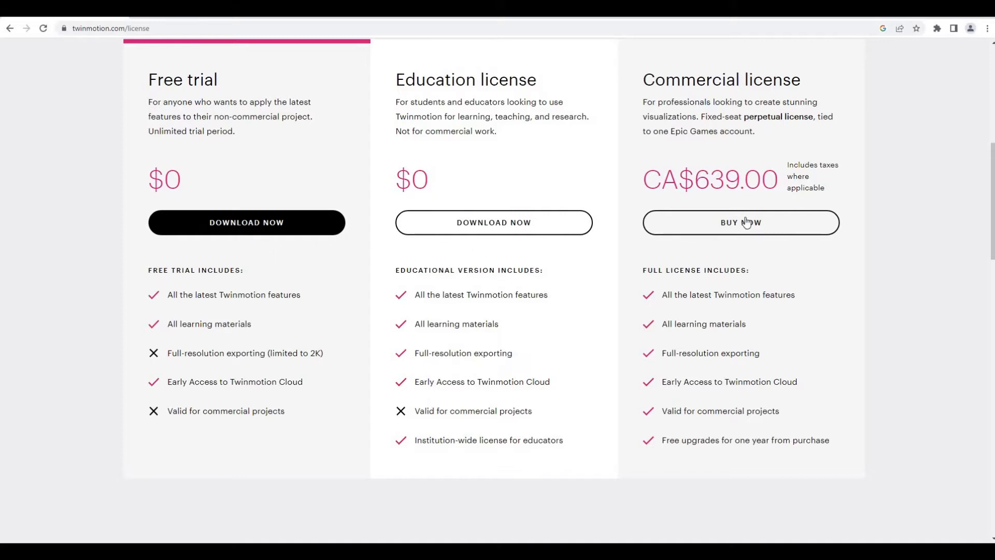
mouse_move(321, 182)
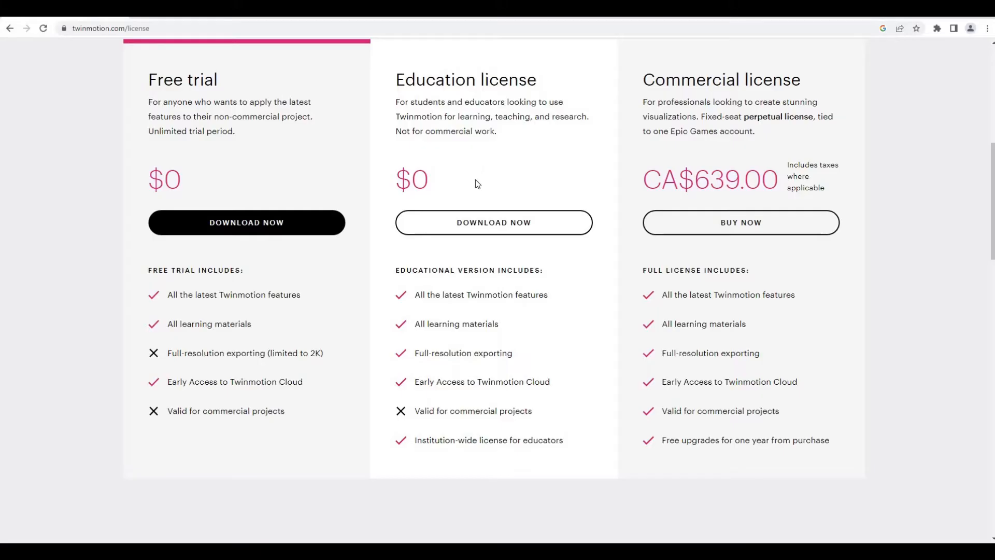
mouse_move(313, 160)
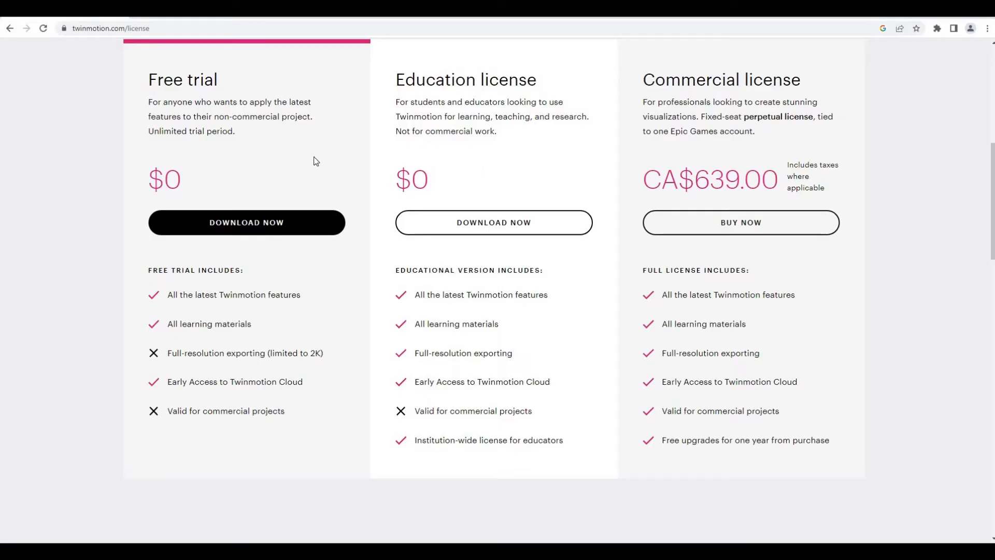
mouse_move(457, 311)
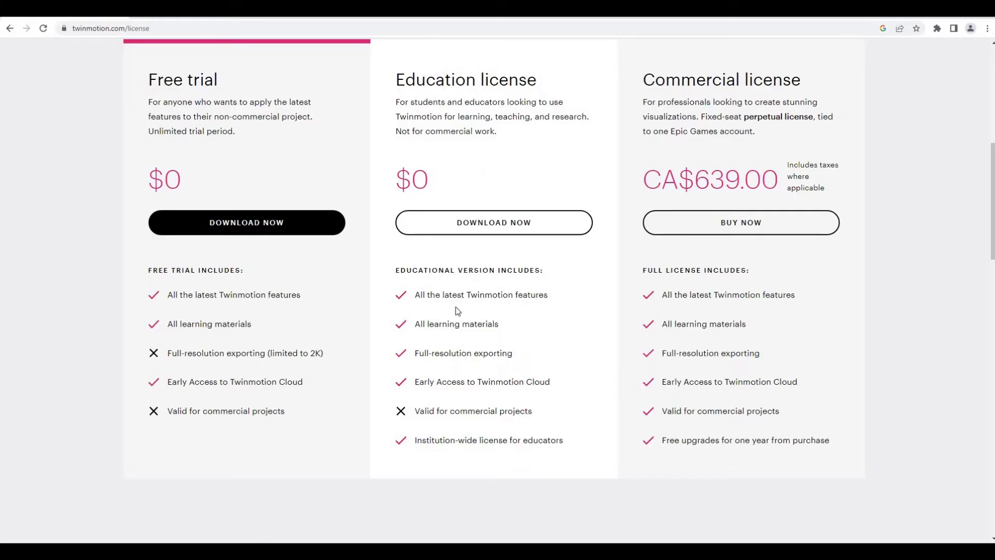
mouse_move(493, 223)
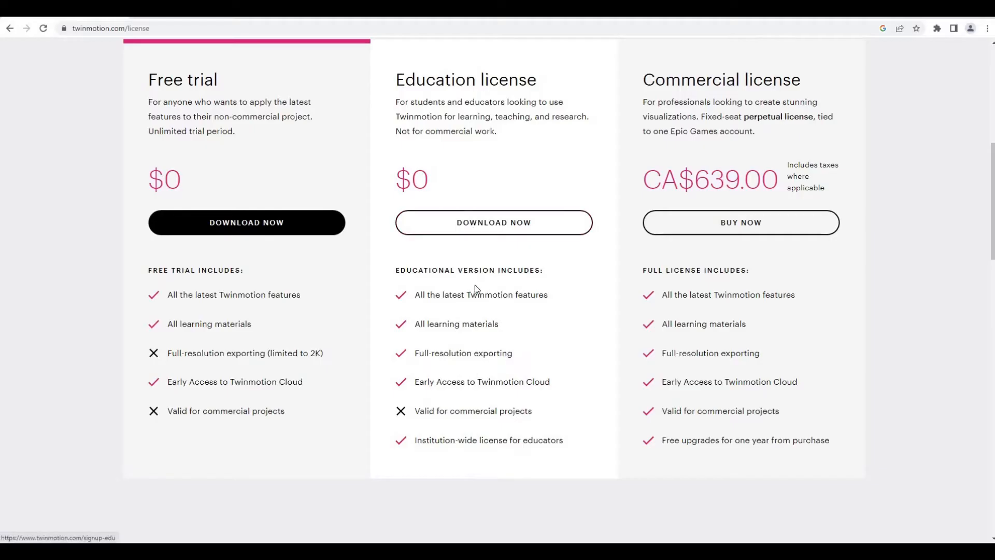
mouse_move(293, 319)
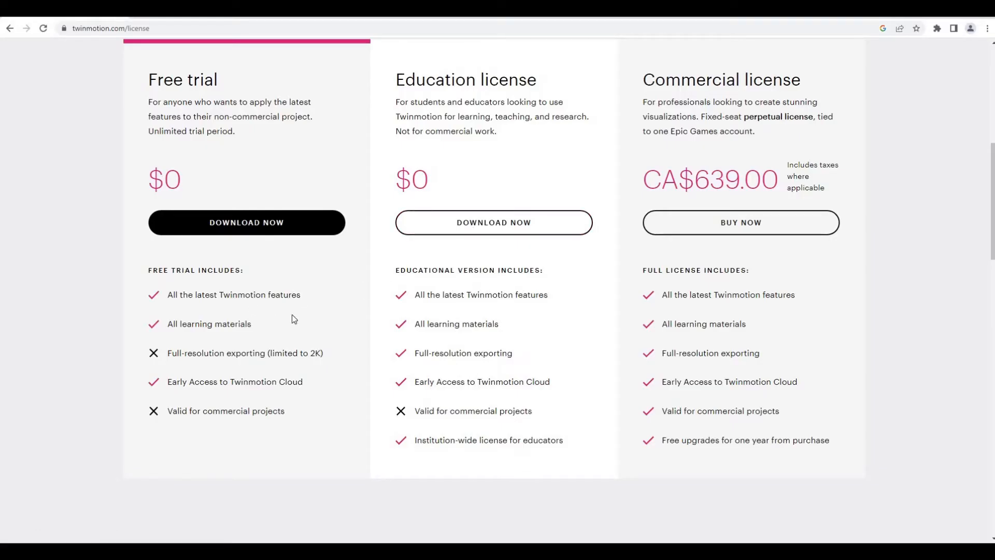
mouse_move(584, 245)
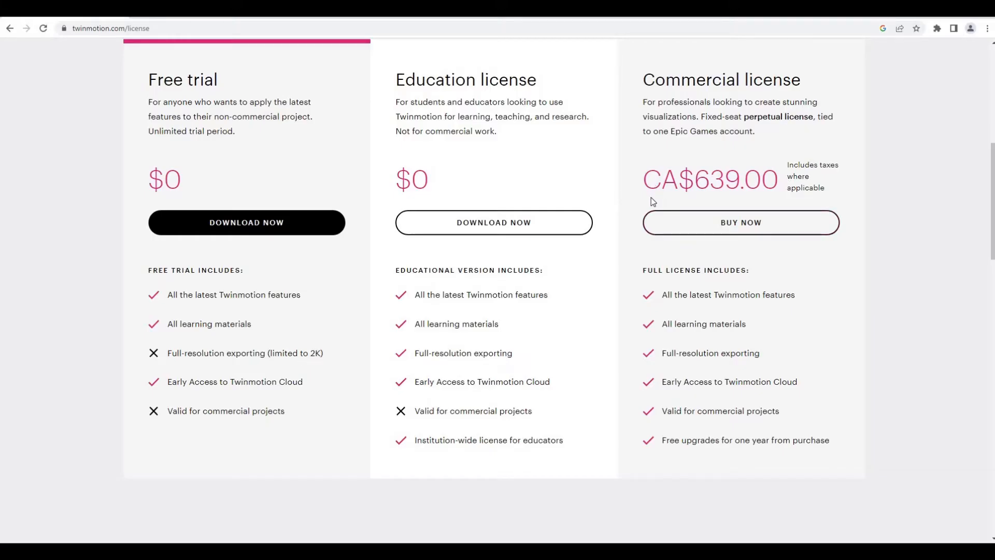
mouse_move(376, 211)
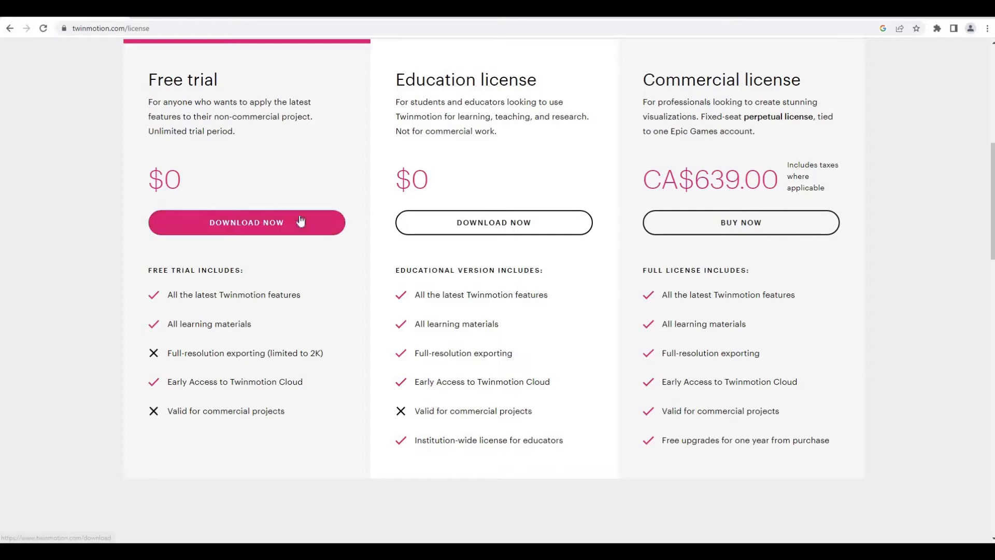
mouse_move(494, 222)
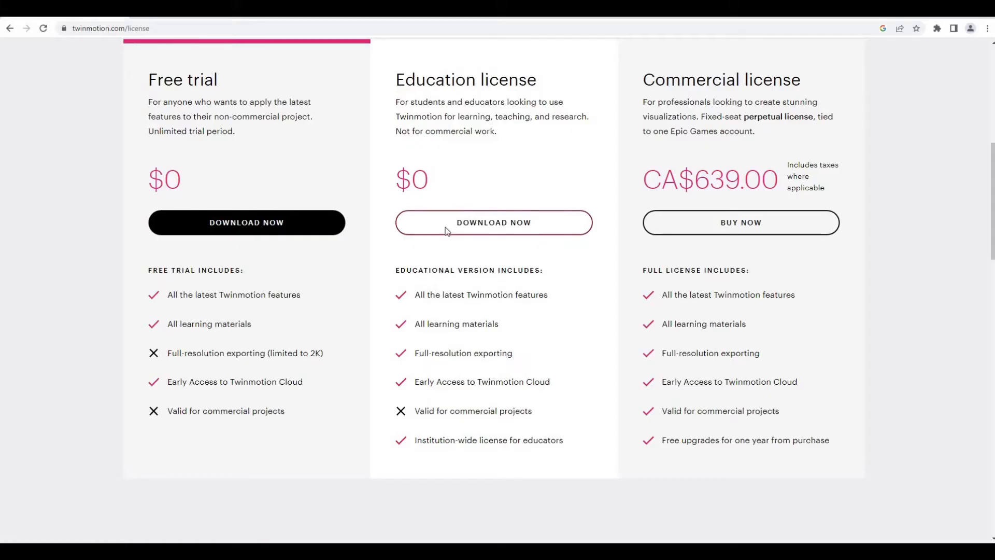
Step: Download the Education license, check the Epic sign-up options, then log in with an existing account
click(492, 222)
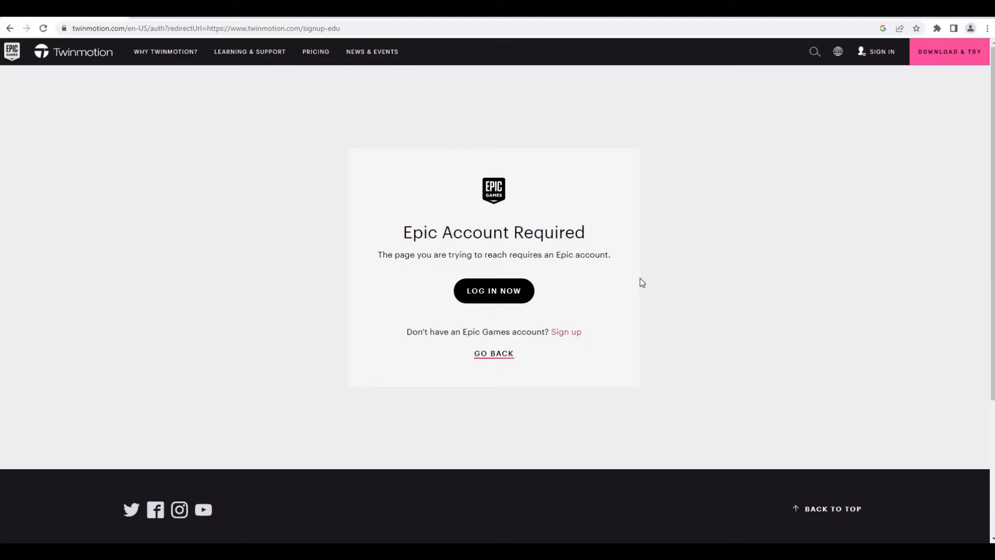
mouse_move(534, 297)
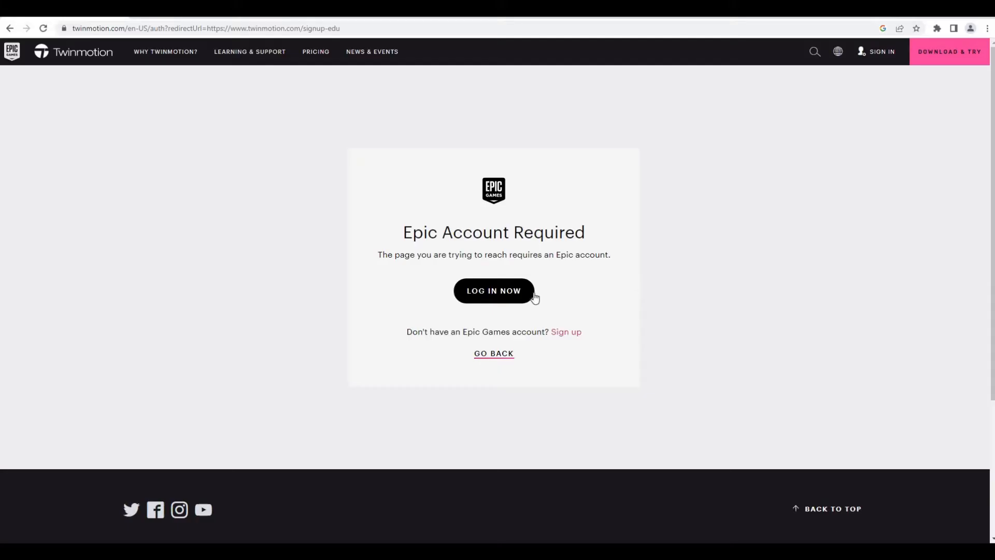
mouse_move(565, 331)
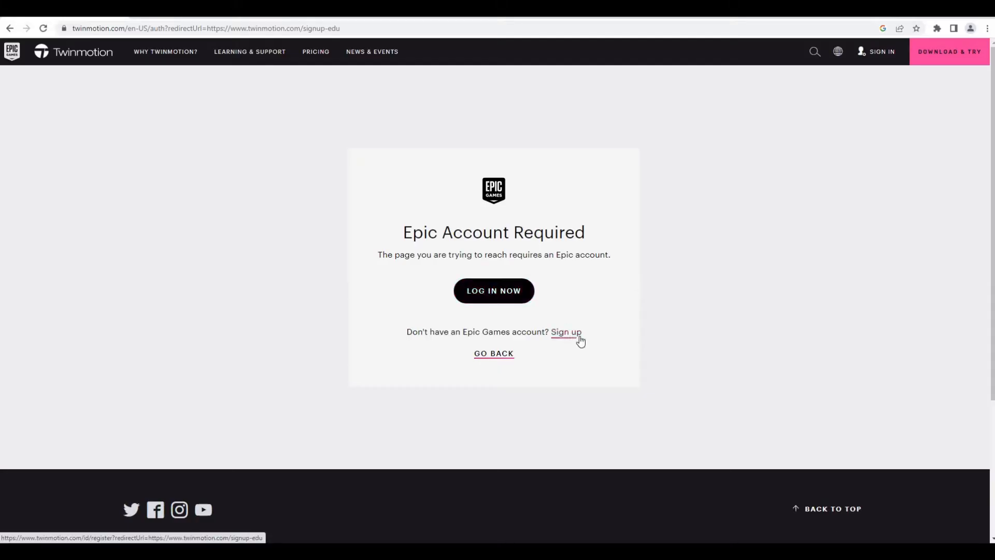
click(565, 331)
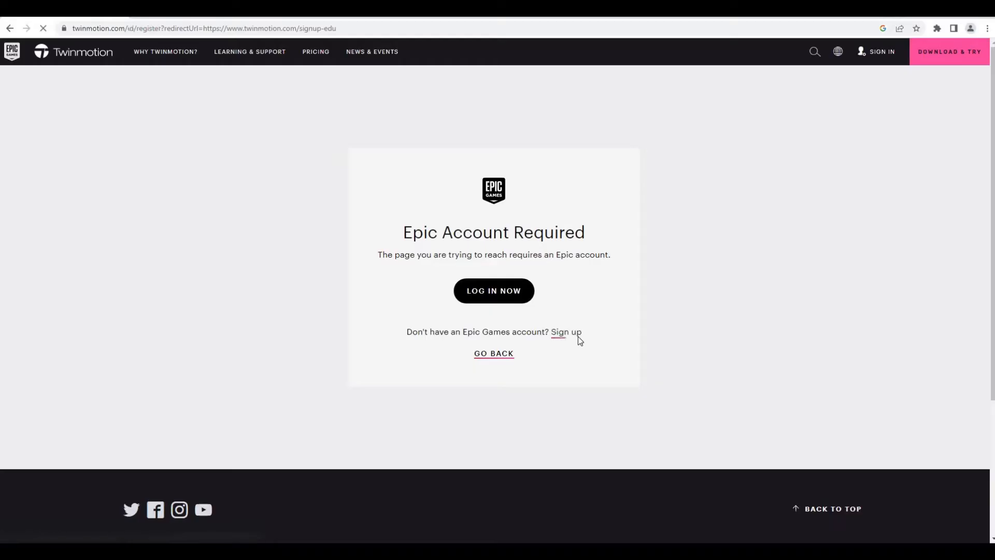
click(565, 331)
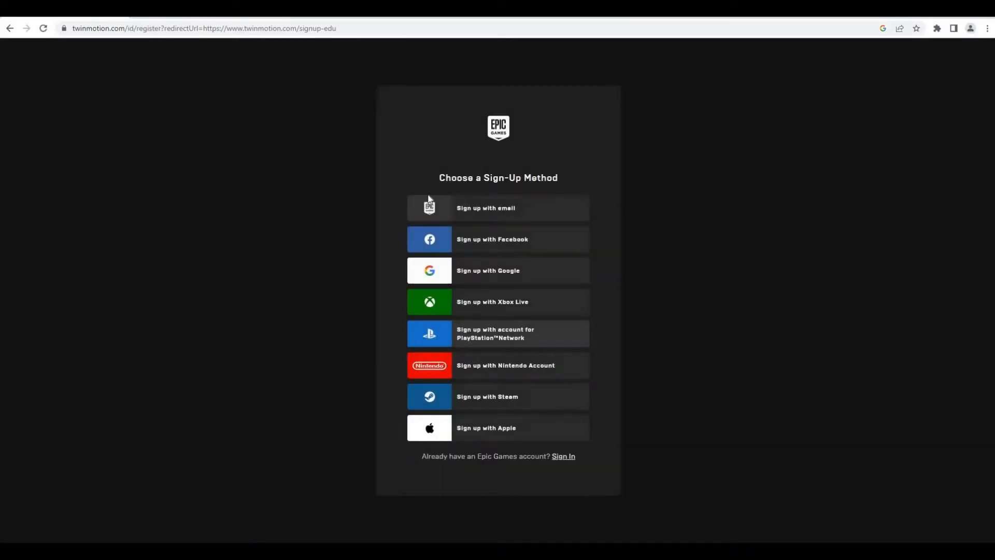
mouse_move(99, 141)
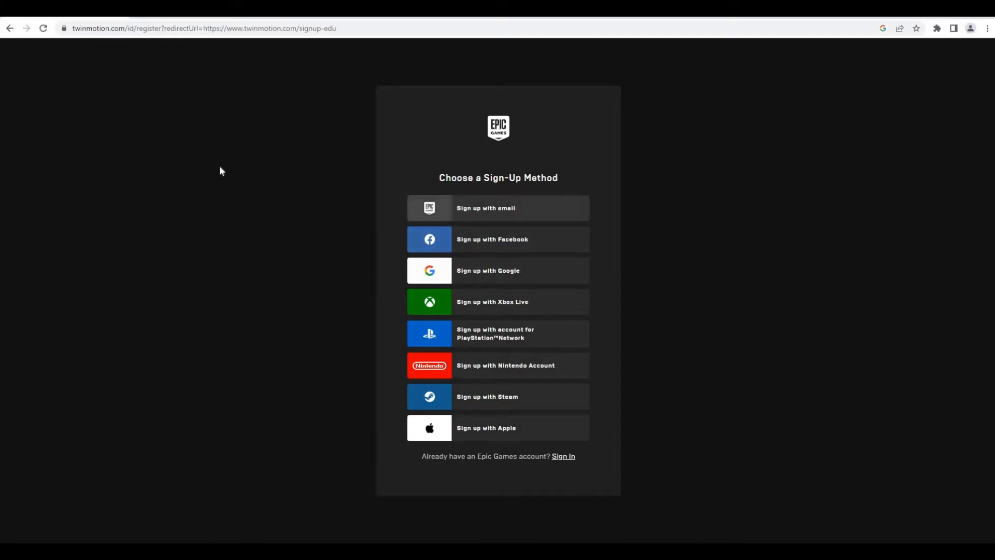
mouse_move(205, 111)
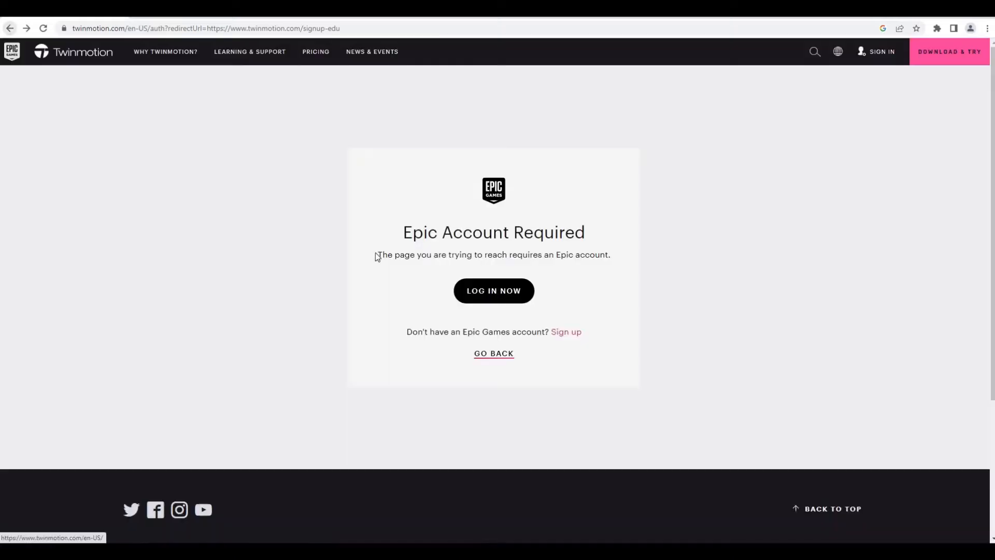
click(493, 291)
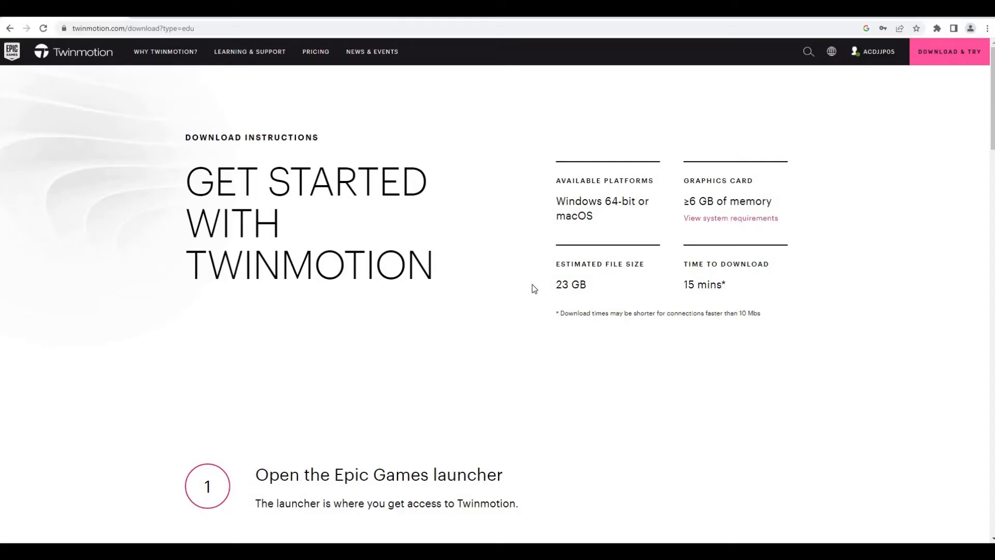
Step: Download the Epic Games Launcher installer and run the EpicInstaller .msi file
scroll(down, 3)
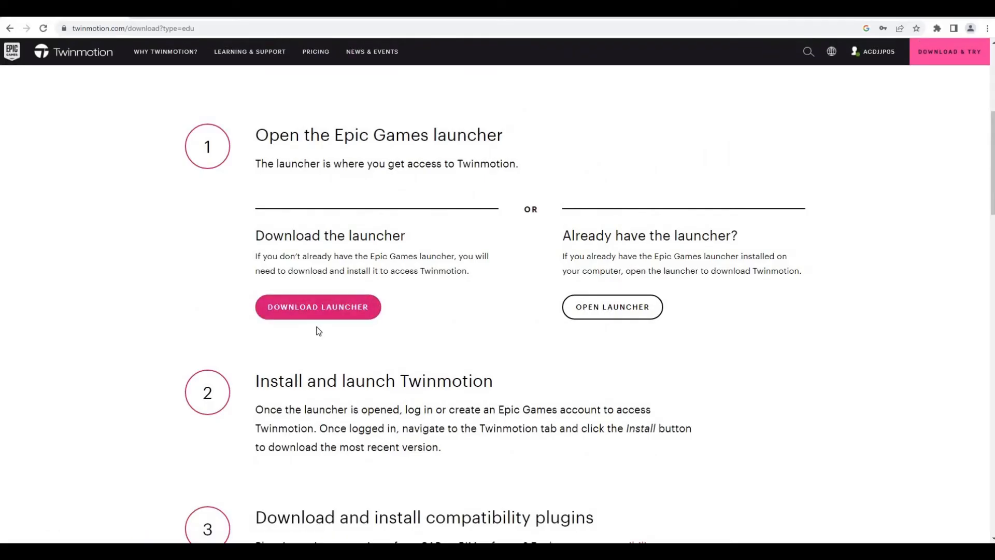
click(317, 306)
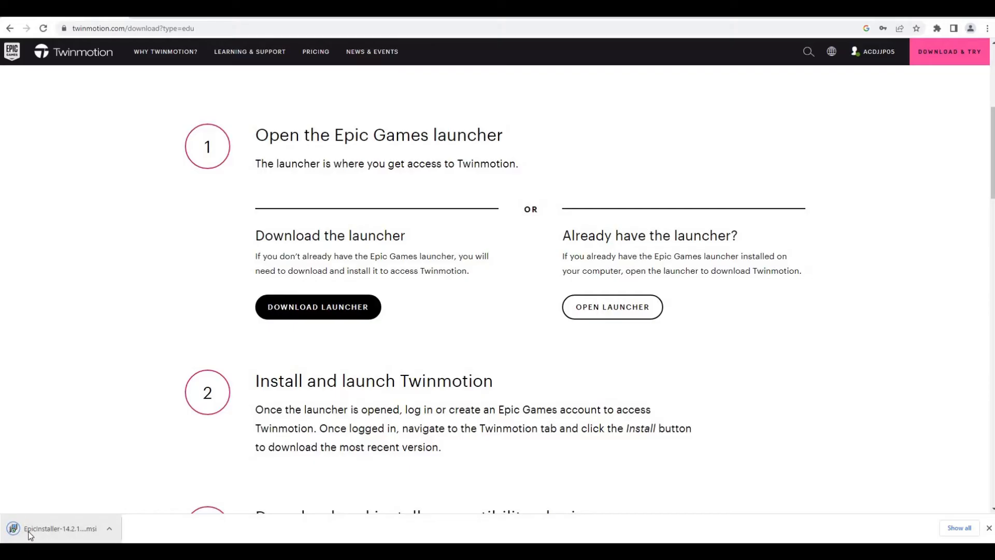
click(60, 528)
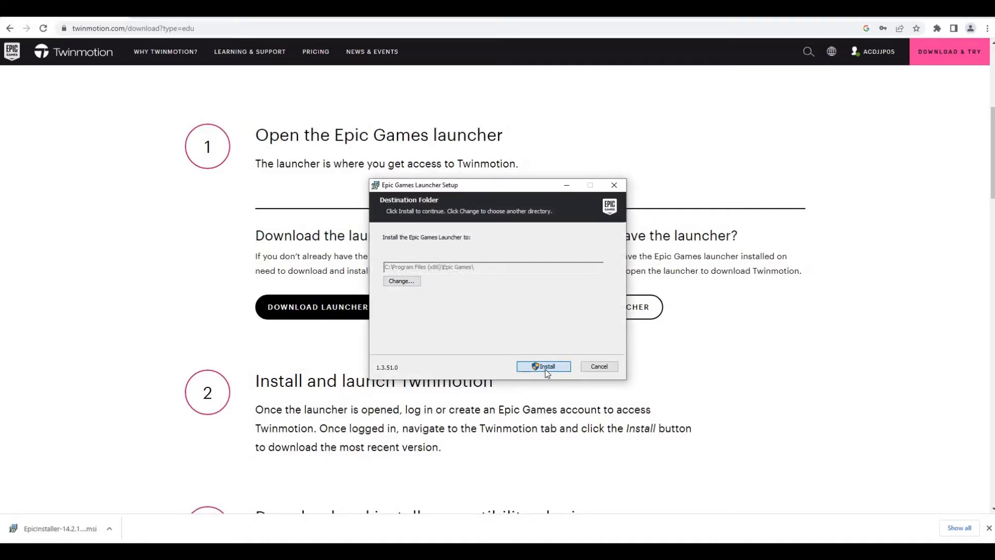
Step: Install the launcher into the default Epic Games folder and wait during its 574 MB update
click(543, 367)
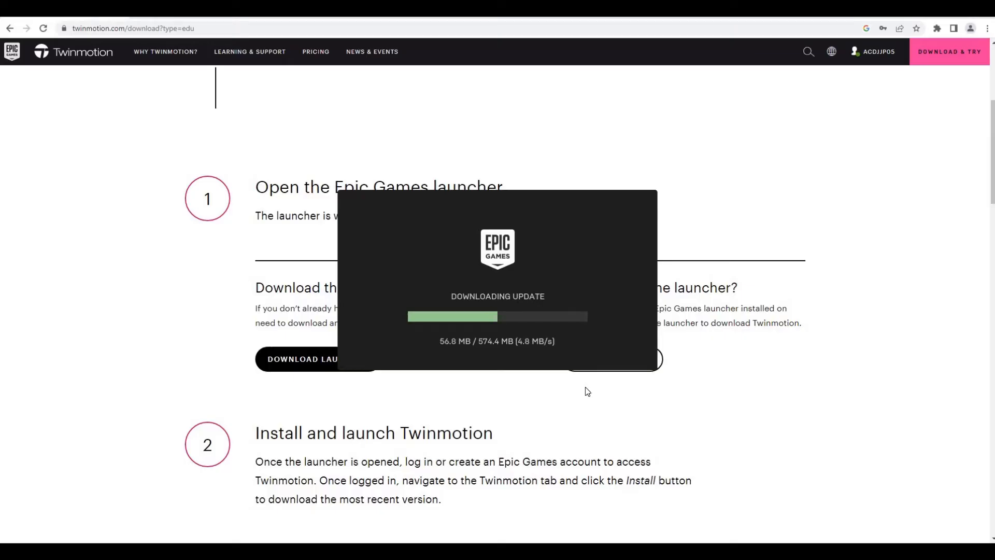
scroll(down, 3)
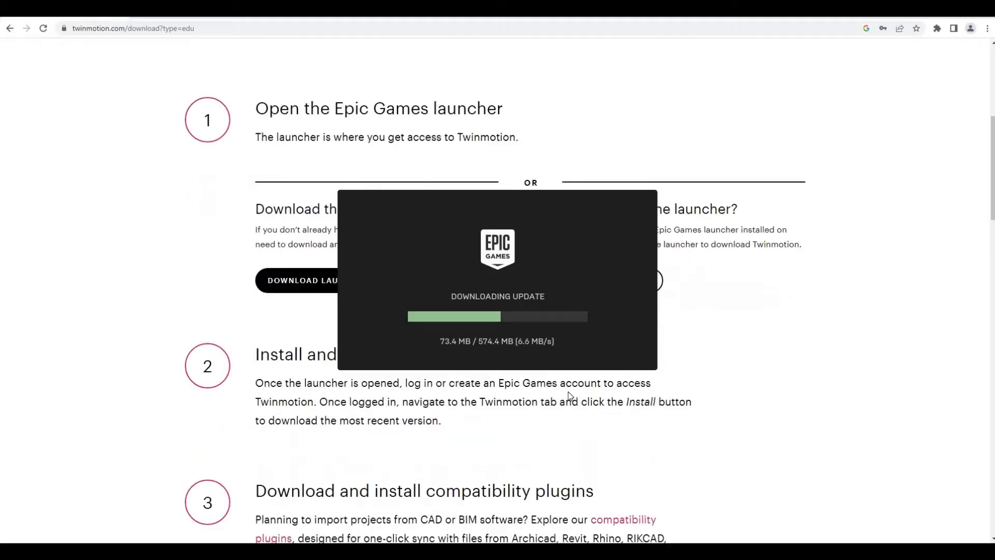
scroll(down, 3)
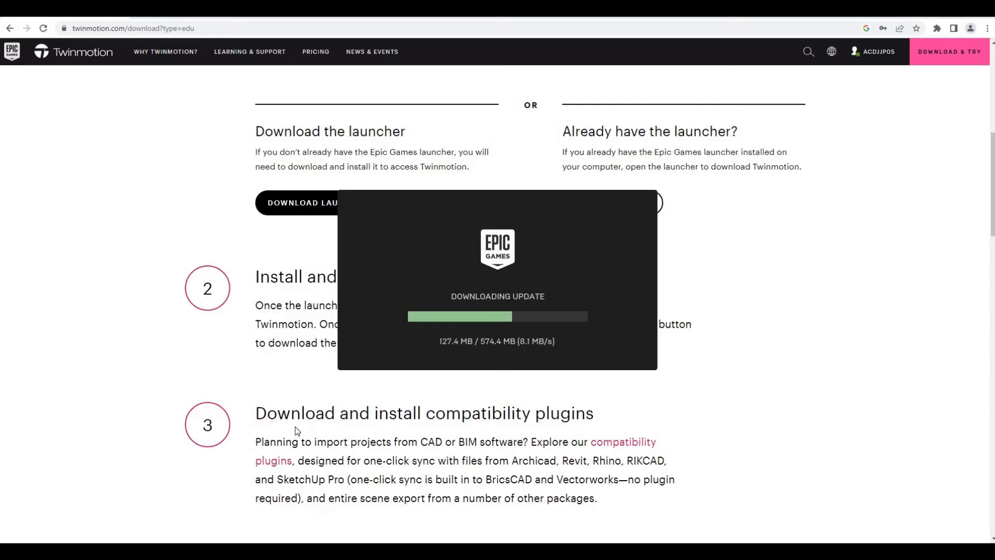
mouse_move(418, 415)
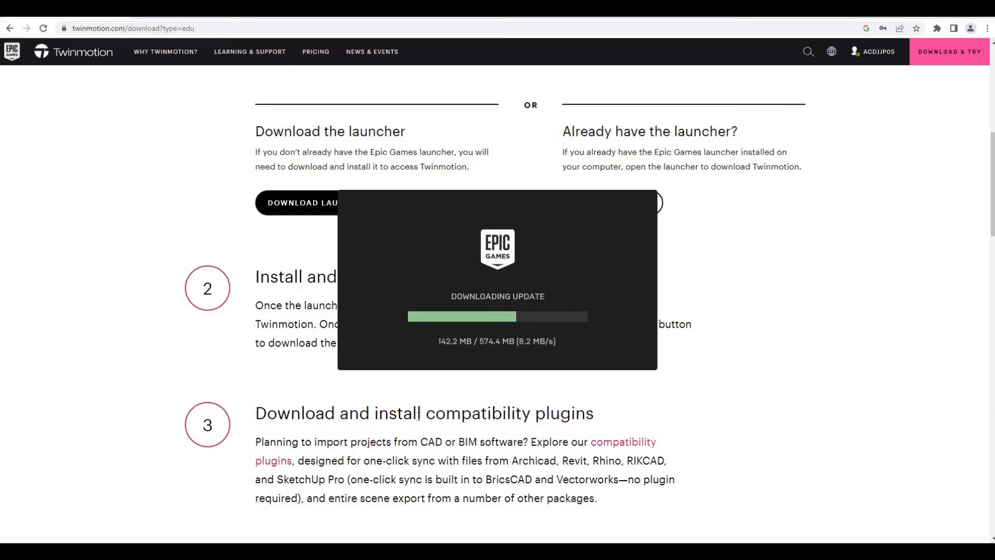
mouse_move(687, 449)
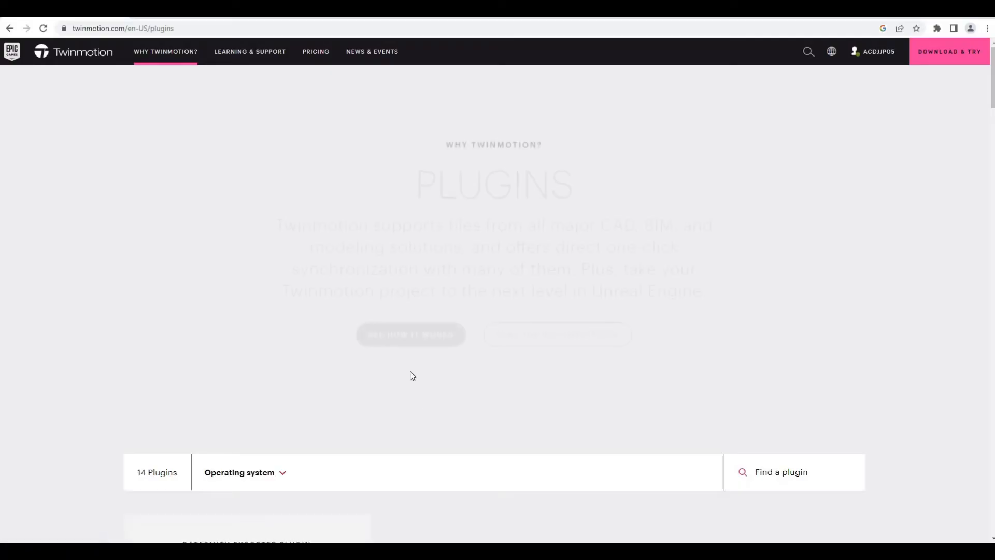
Step: Scroll the Plugins catalogue down to For Revit and open its Download Options page
scroll(down, 3)
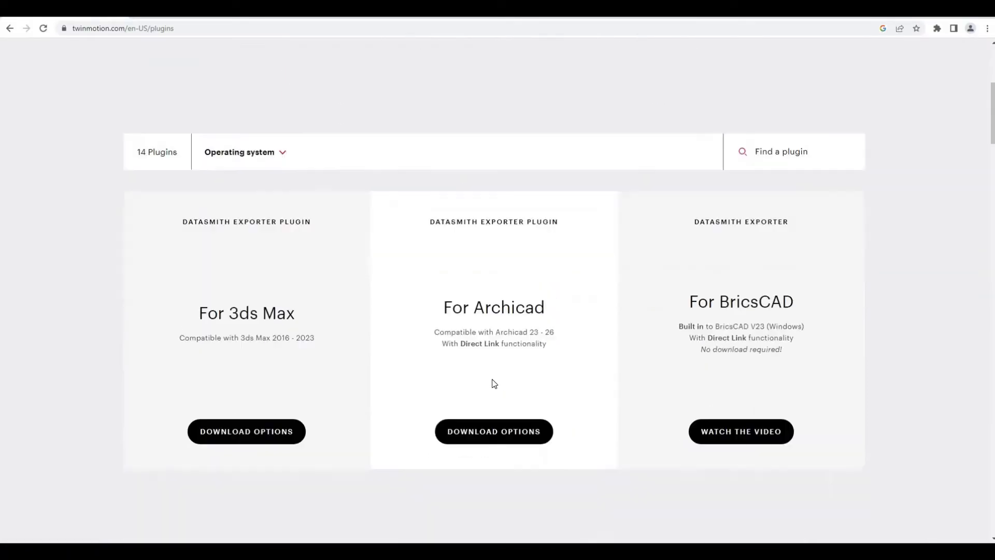
scroll(down, 3)
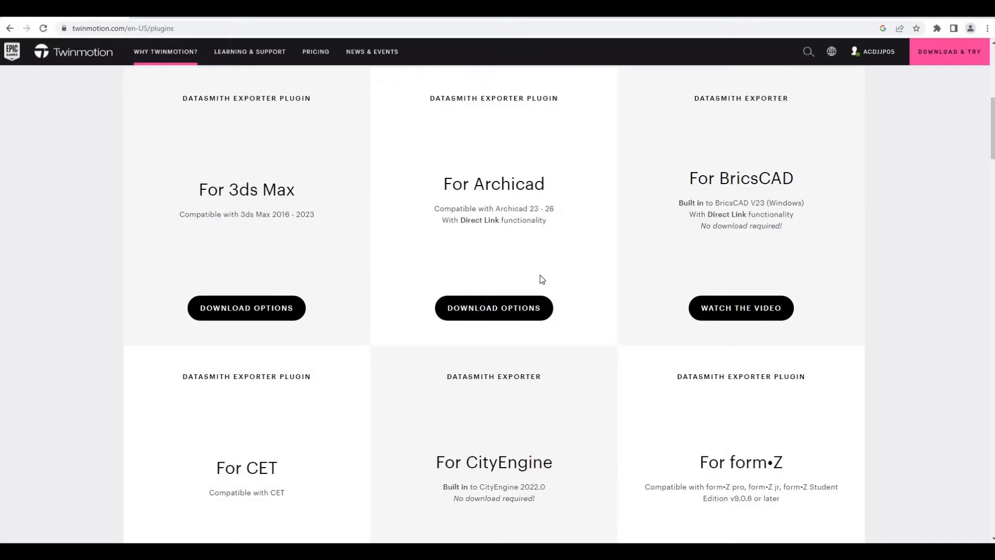
mouse_move(628, 253)
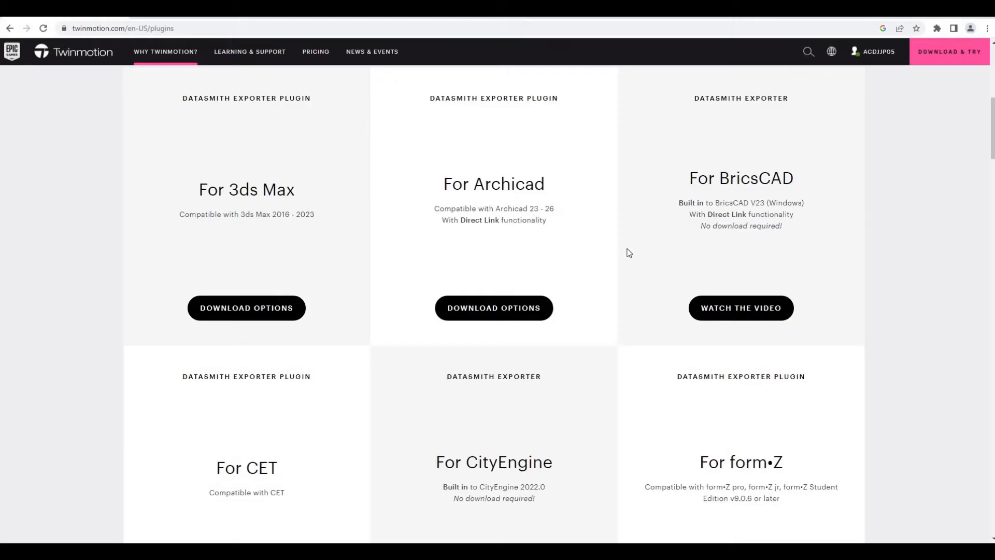
scroll(down, 3)
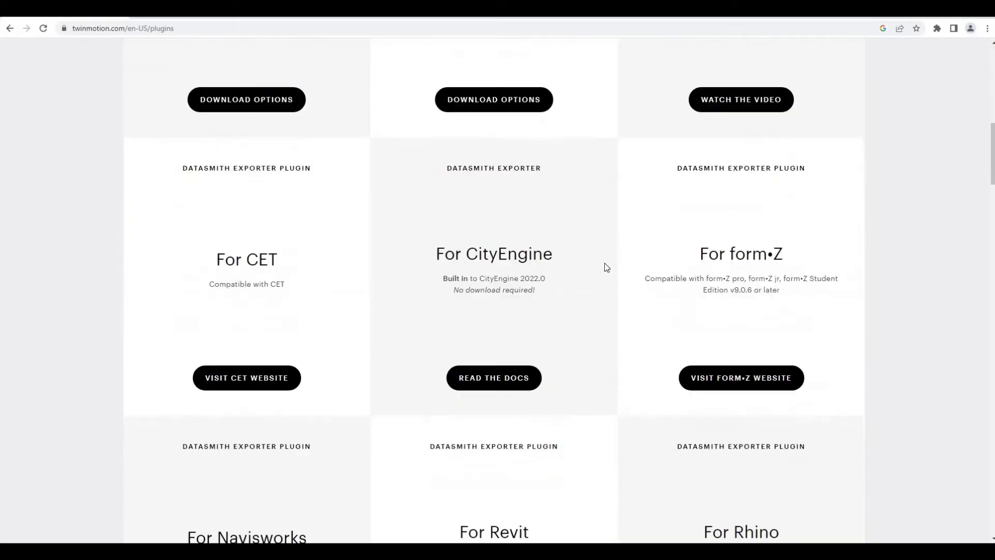
scroll(down, 3)
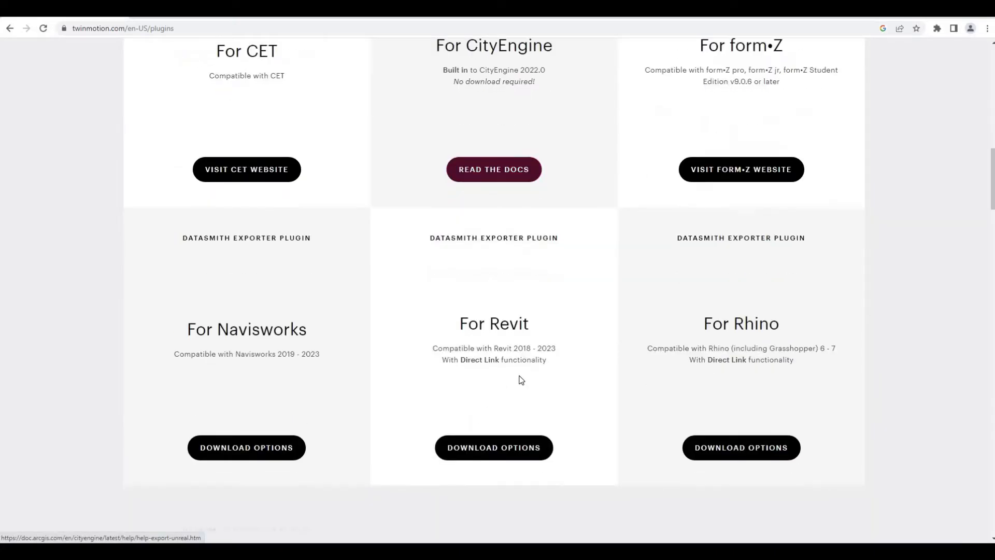
mouse_move(494, 447)
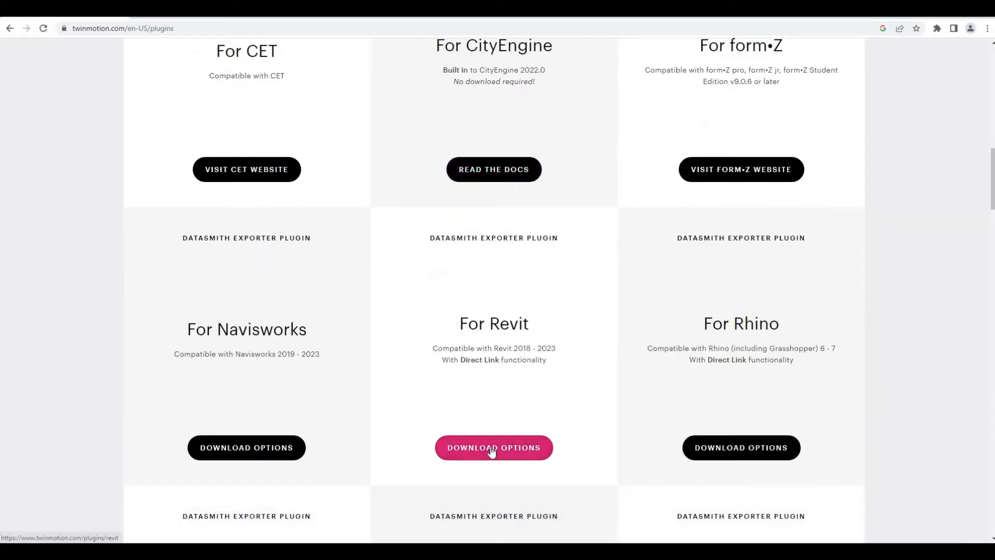
scroll(down, 3)
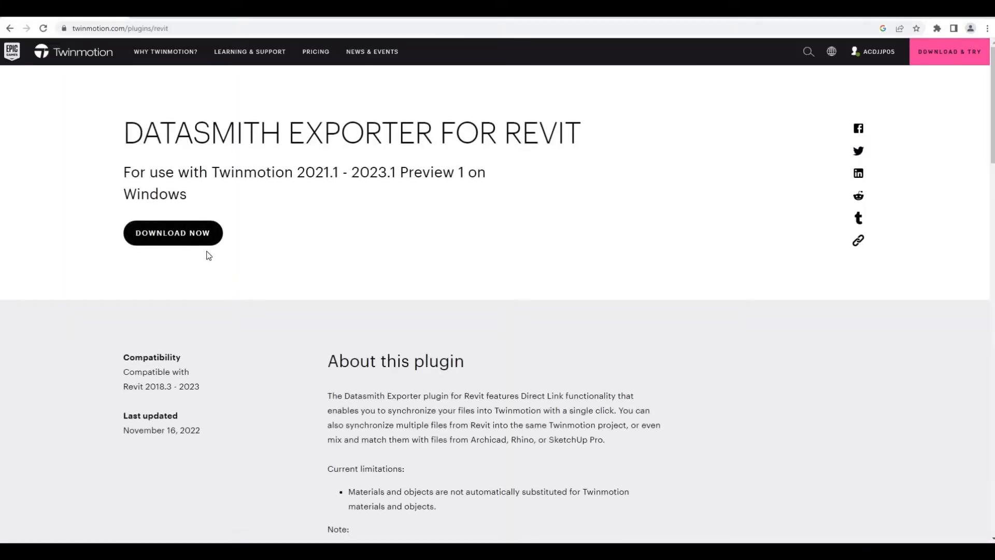
mouse_move(172, 232)
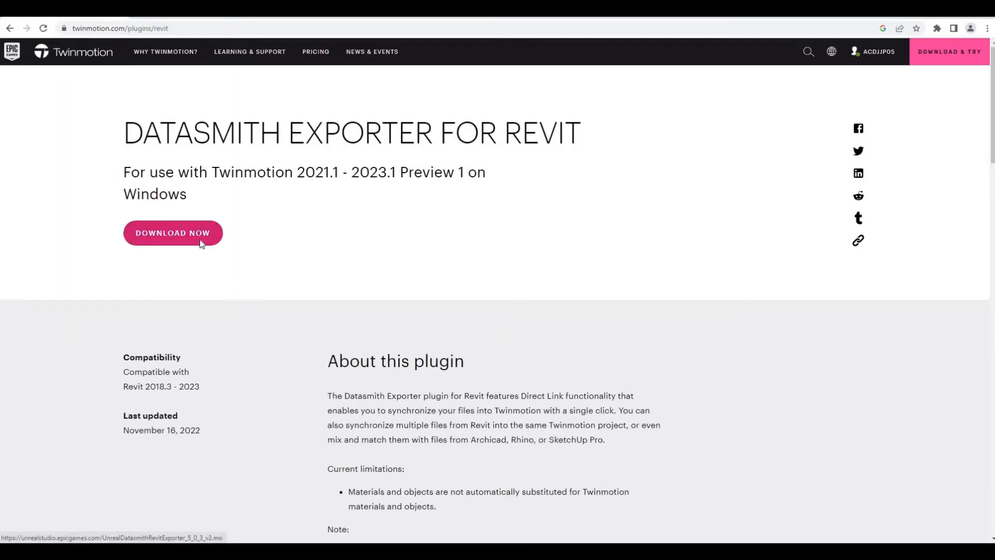
Step: Download Datasmith Exporter for Revit plus the archived Direct Link plugin for 2020.1–2021.1
click(172, 232)
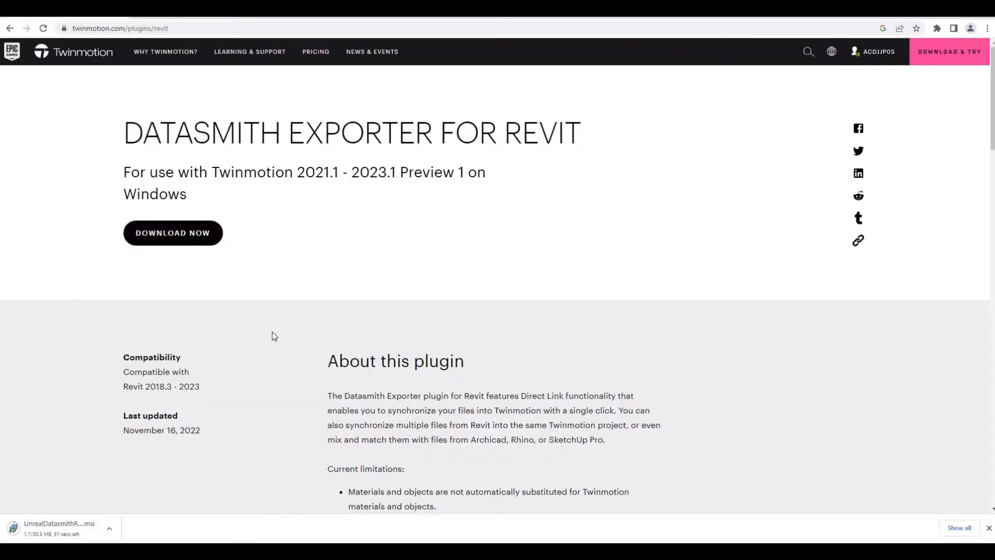
scroll(down, 3)
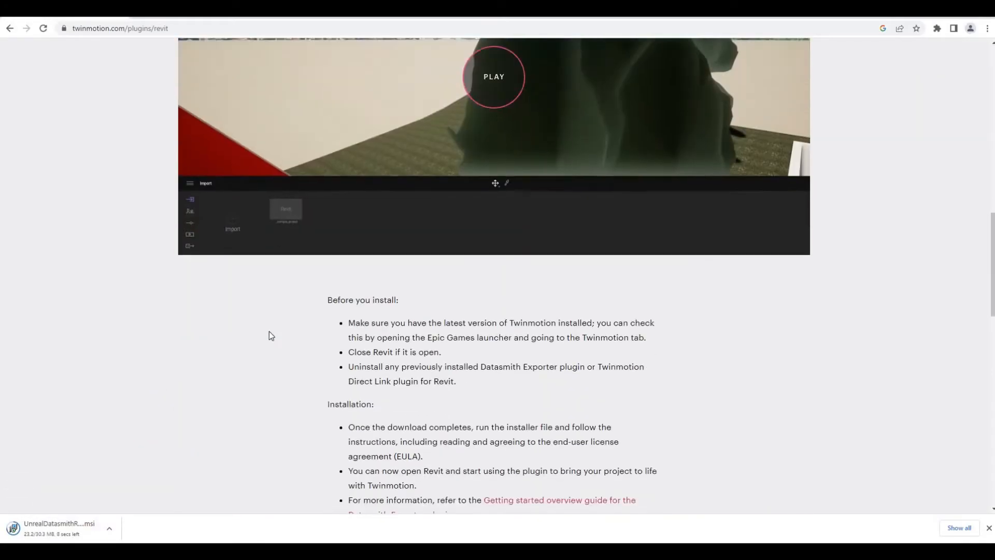
scroll(down, 3)
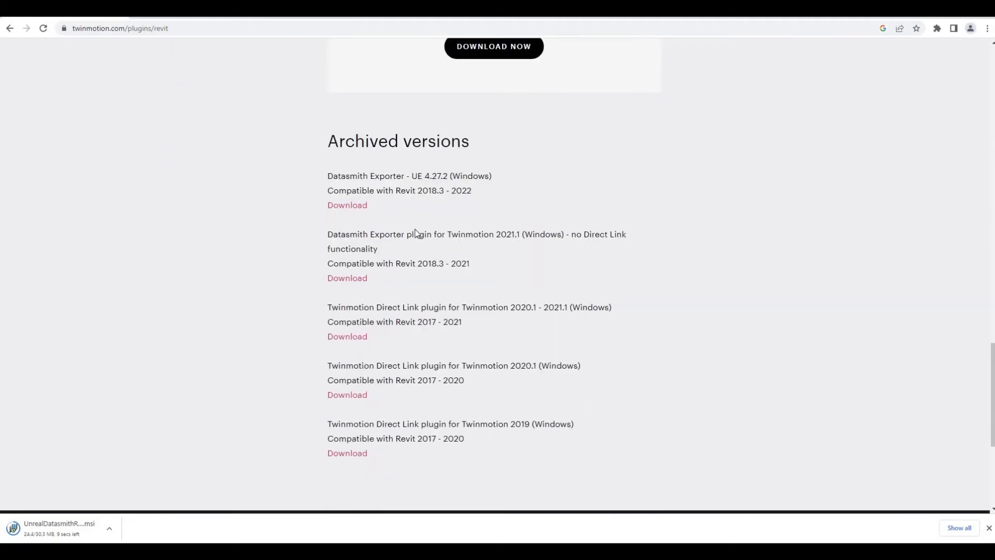
scroll(down, 3)
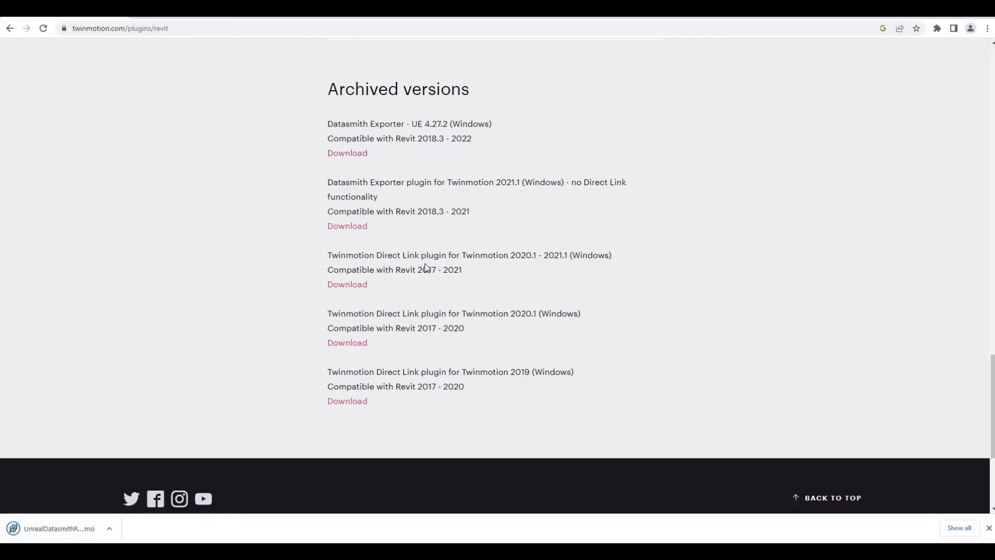
mouse_move(452, 272)
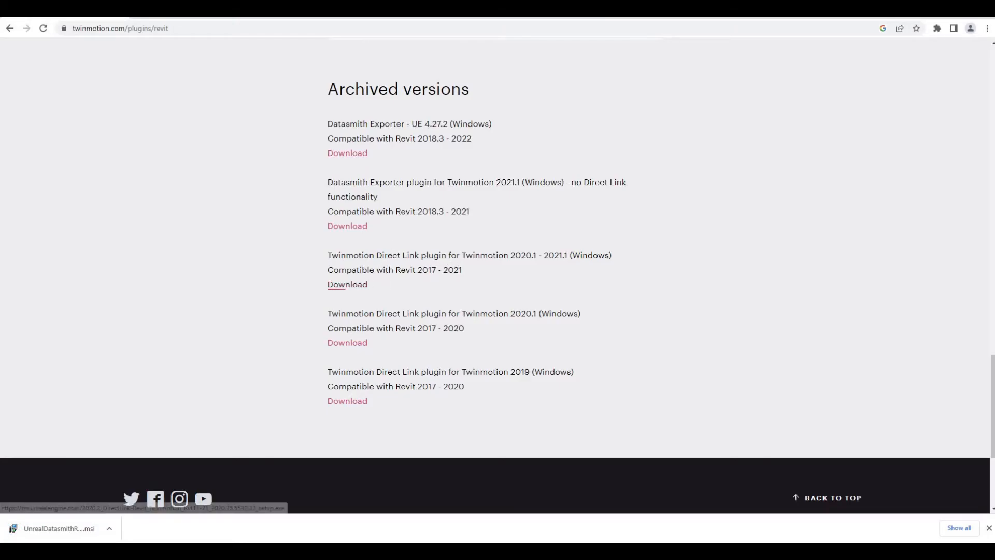
click(347, 283)
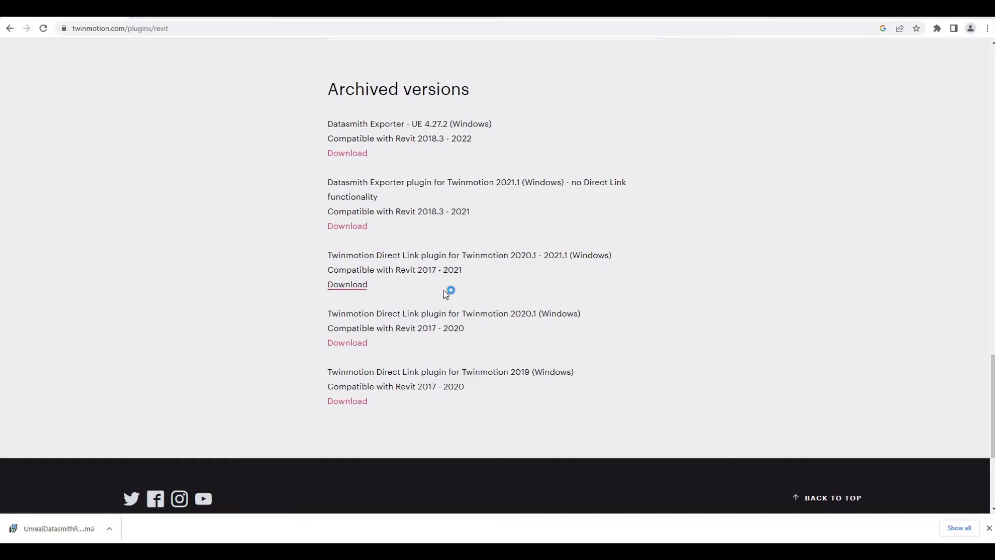
click(347, 284)
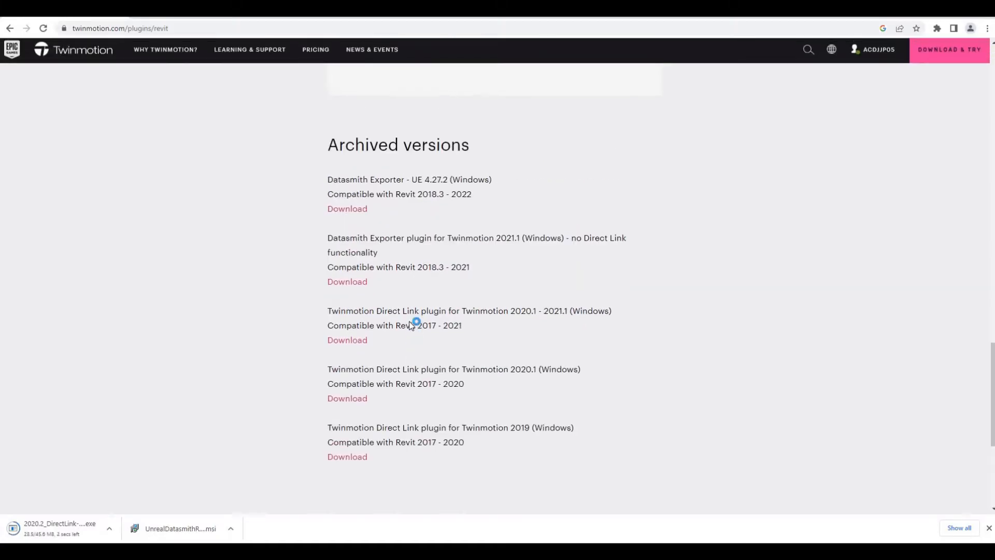
scroll(up, 3)
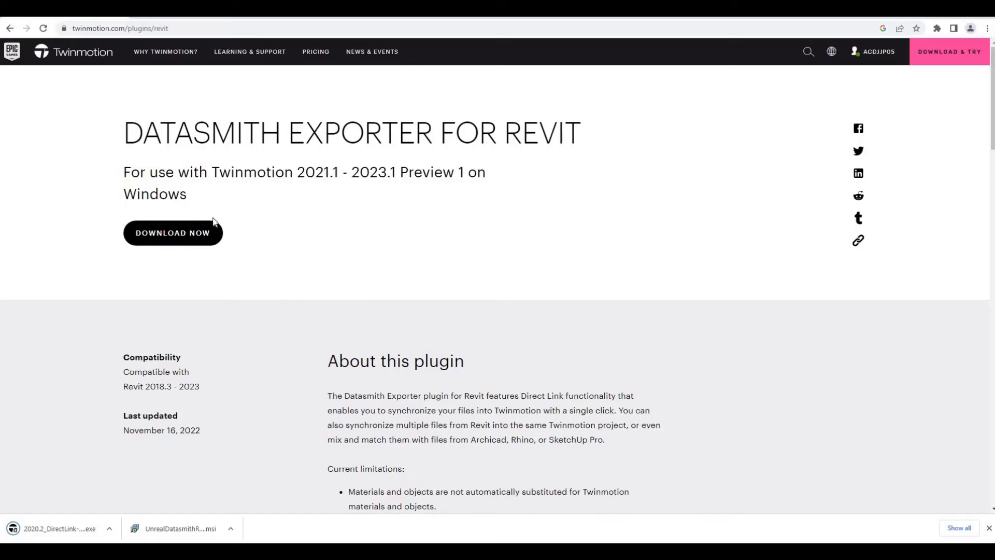
scroll(down, 3)
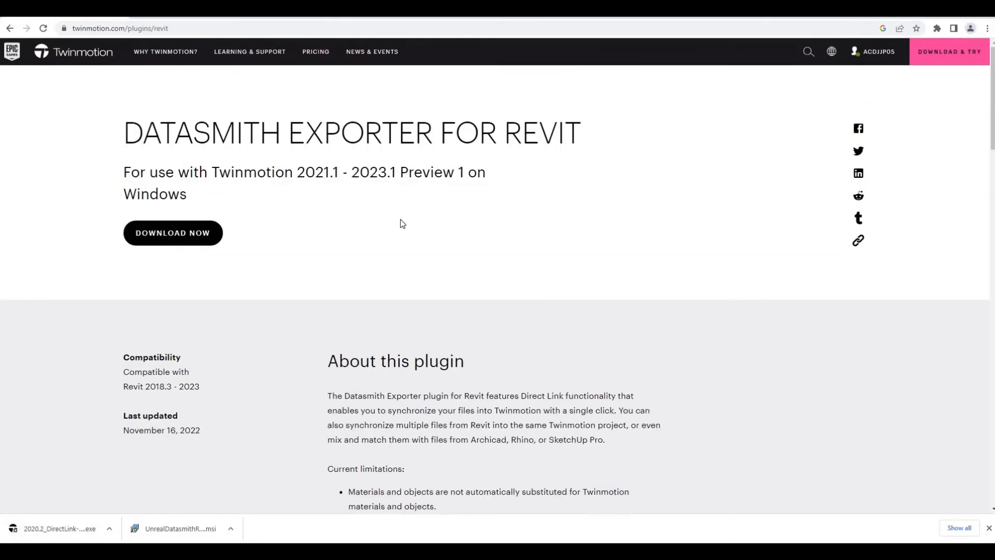
mouse_move(409, 215)
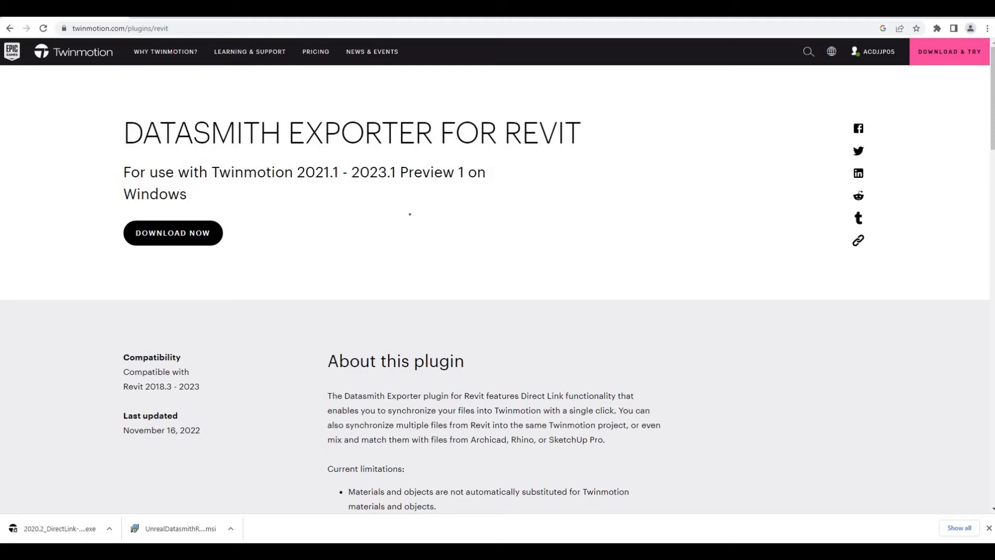
scroll(down, 3)
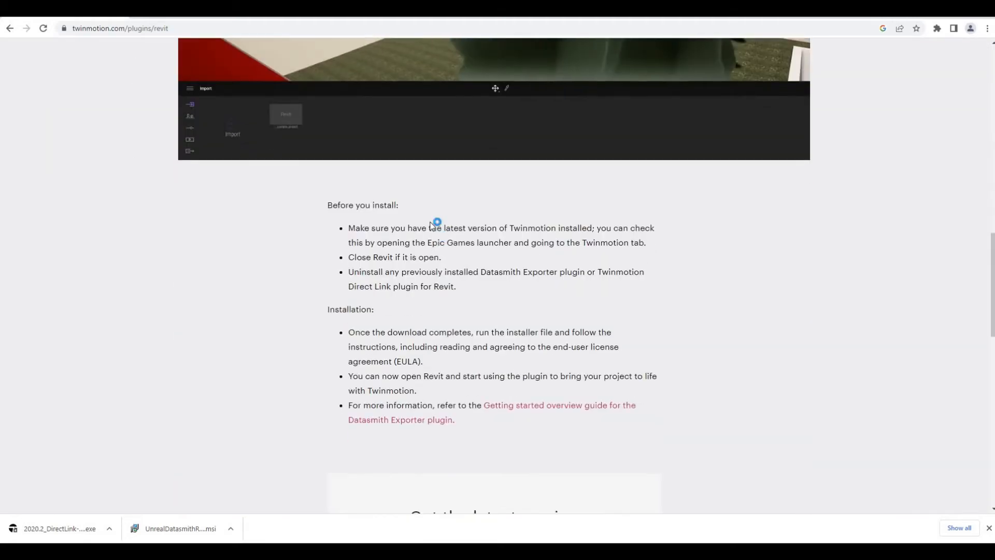
scroll(down, 3)
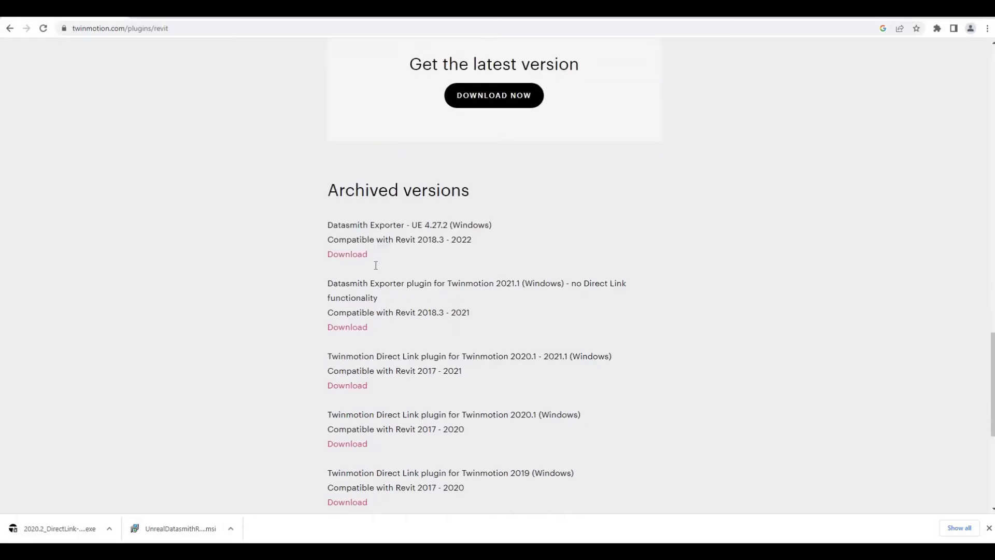
scroll(down, 3)
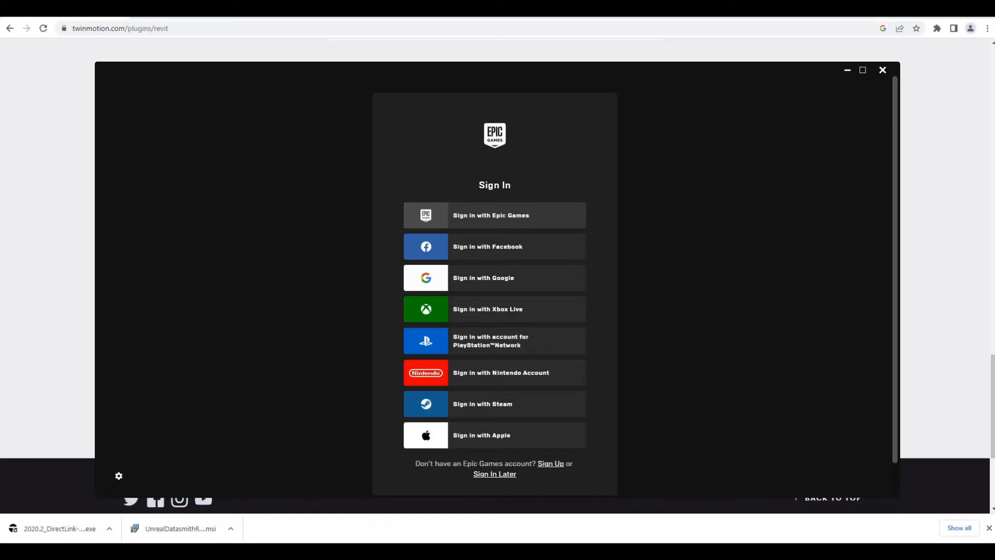
Step: Skip sign-in, go to Unreal Engine's Twinmotion tab, and install EDU 2023.1 Preview 1
click(494, 473)
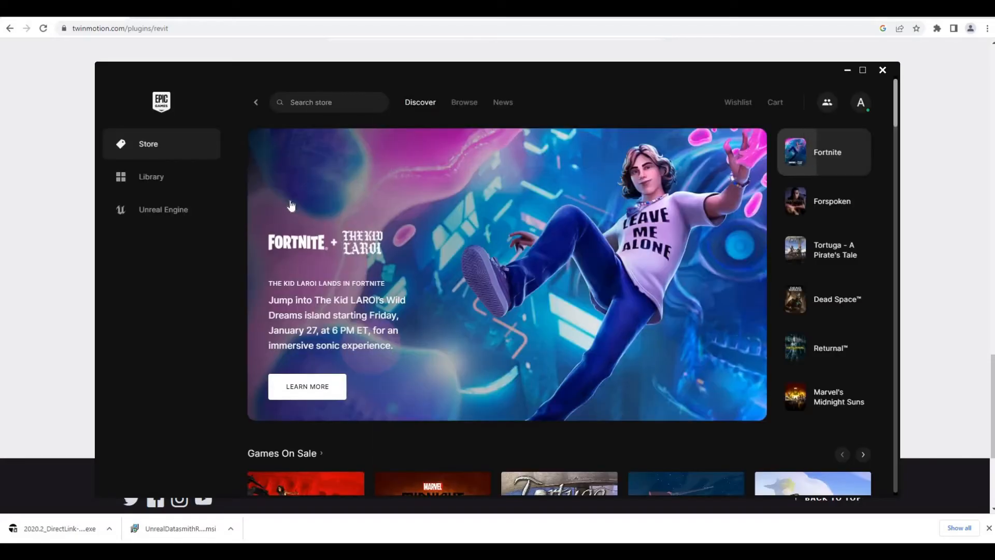
click(831, 201)
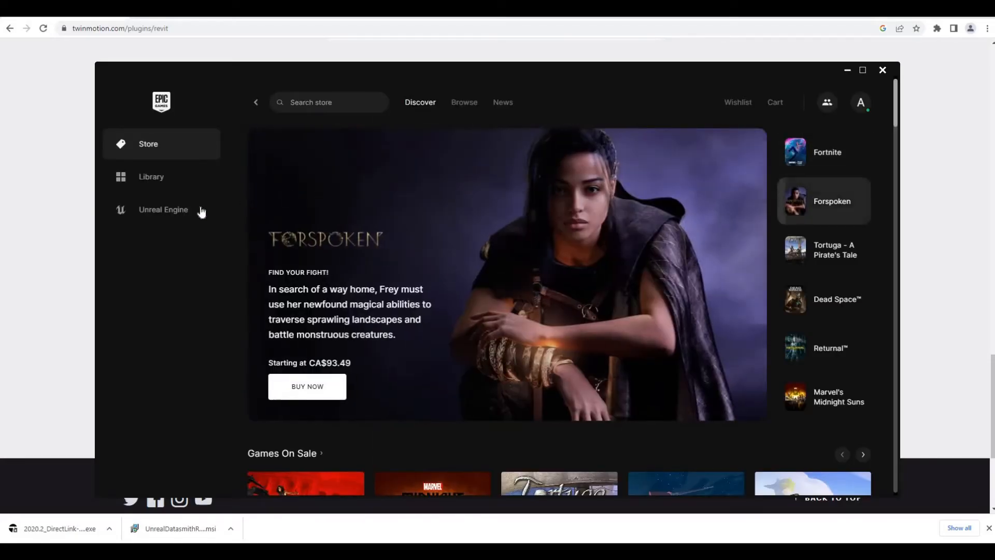
click(163, 209)
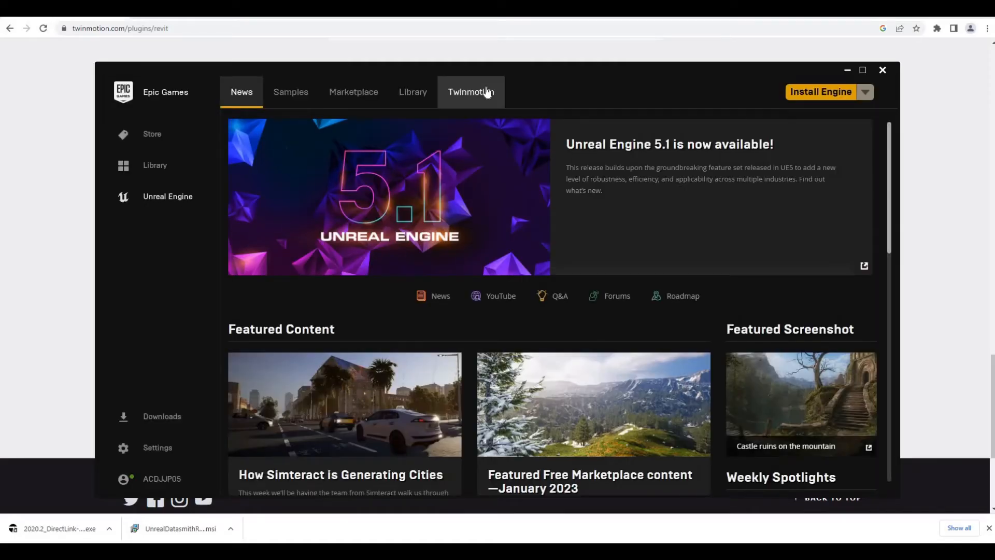
click(471, 91)
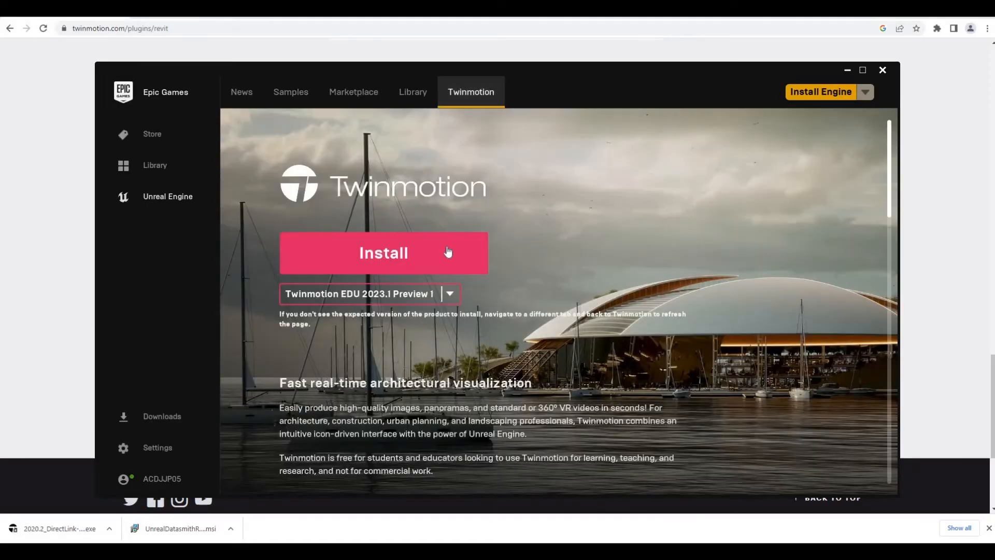
mouse_move(457, 279)
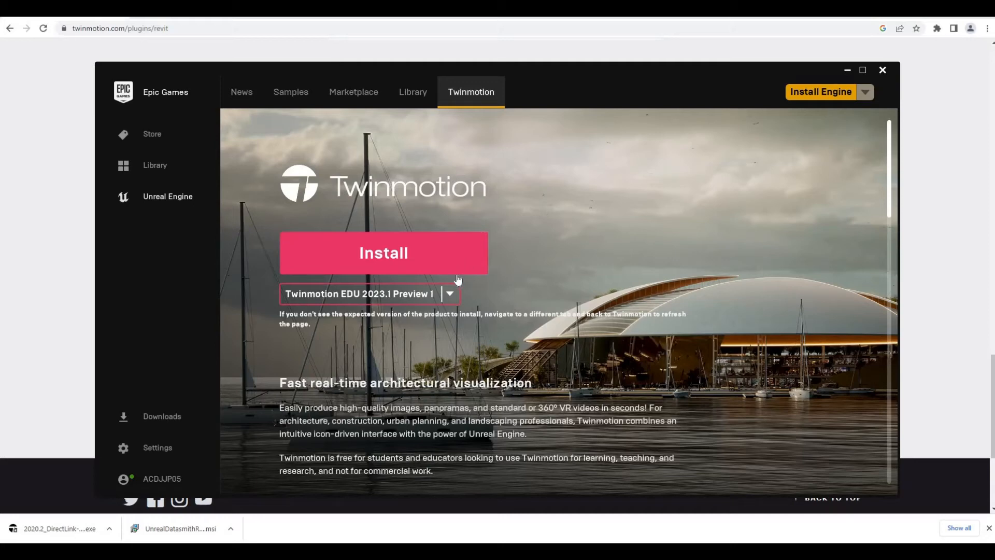
mouse_move(450, 297)
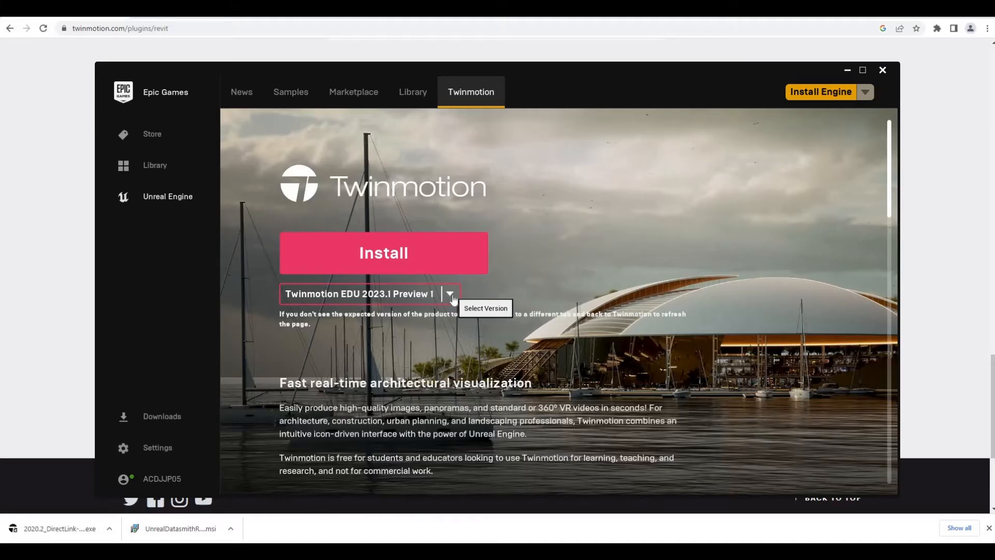
click(450, 294)
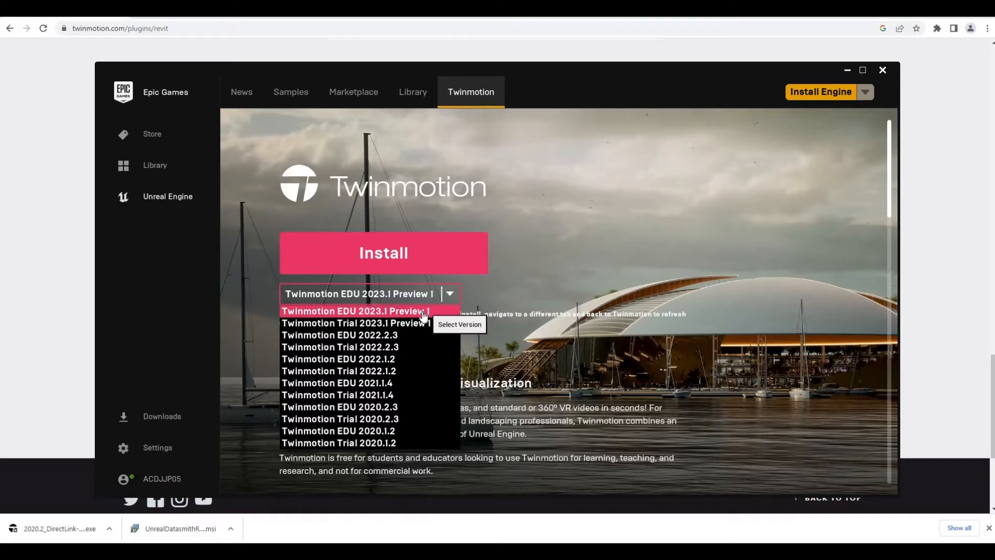
mouse_move(356, 315)
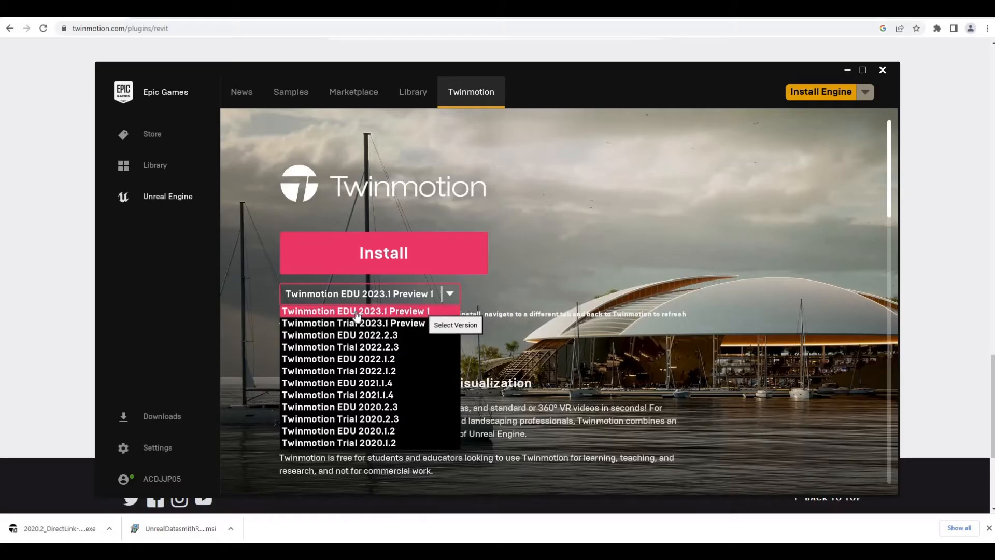
mouse_move(396, 325)
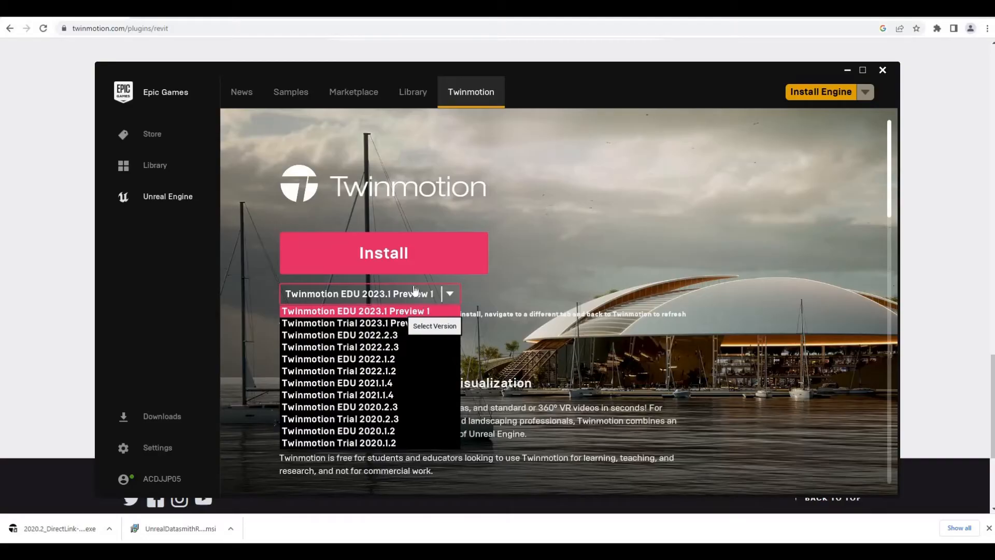
click(384, 252)
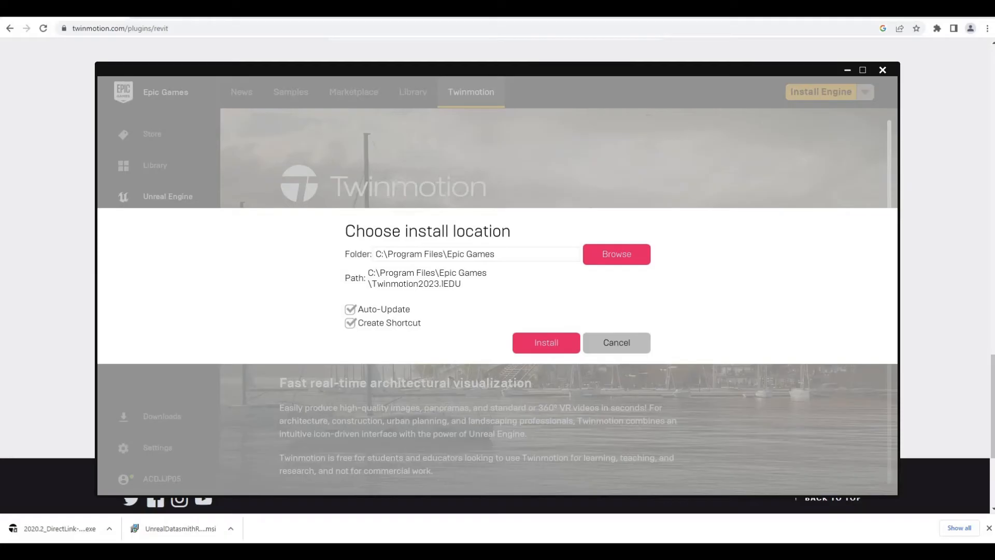
Step: Keep C:\Program Files\Epic Games as the install location and start the installation
click(545, 342)
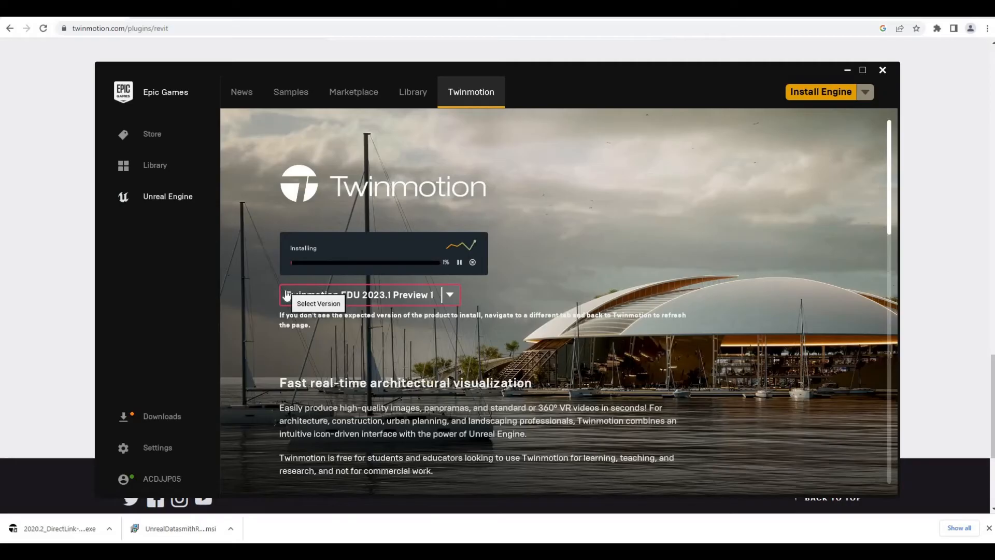
mouse_move(68, 531)
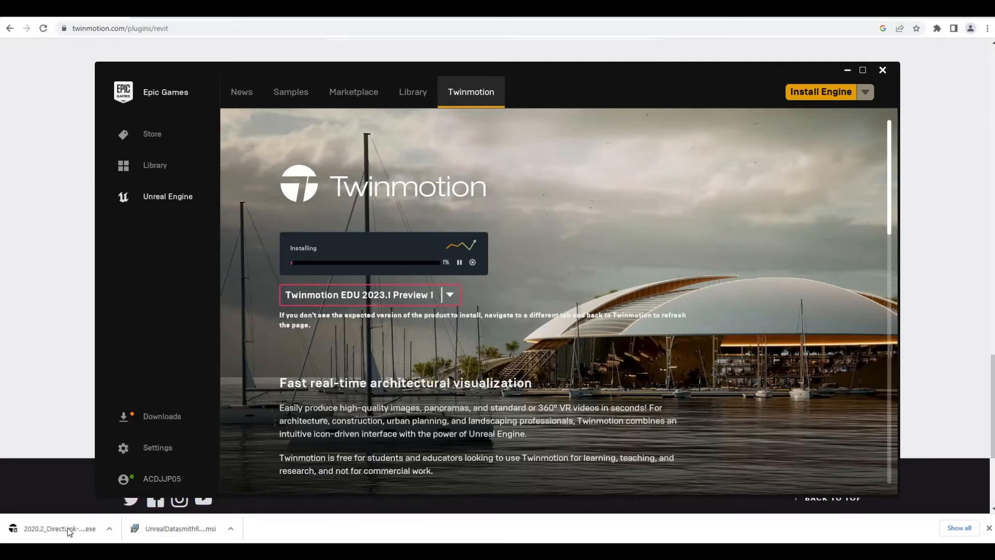
mouse_move(60, 528)
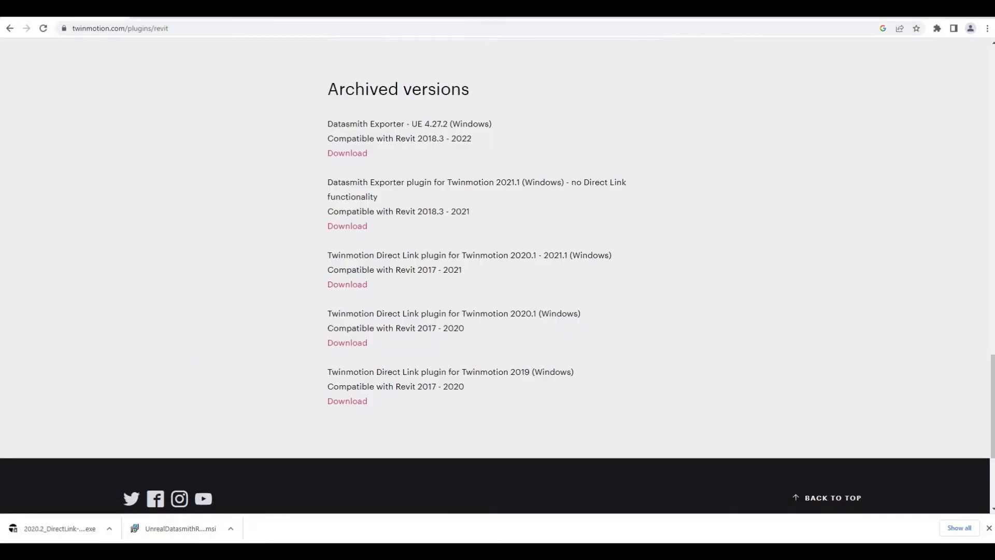
mouse_move(601, 338)
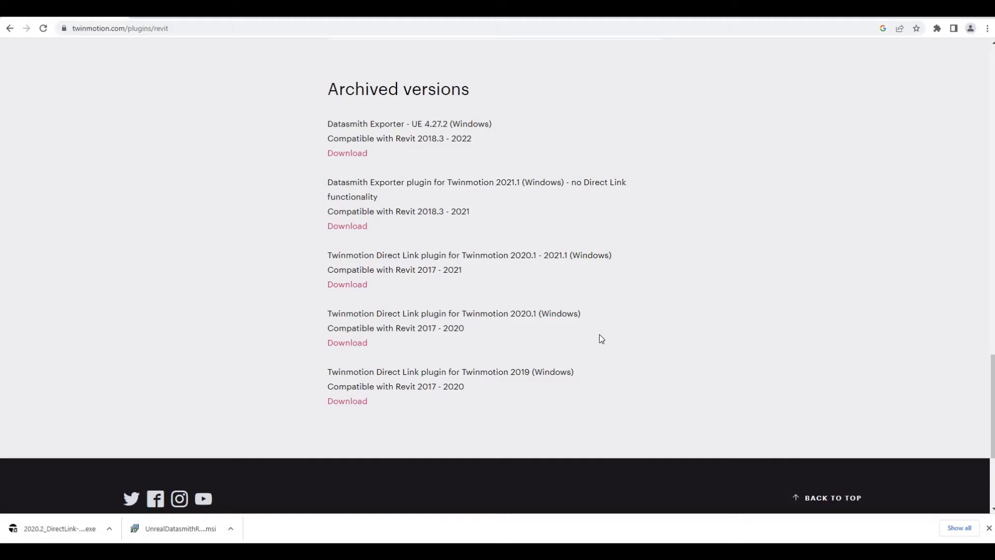
mouse_move(426, 428)
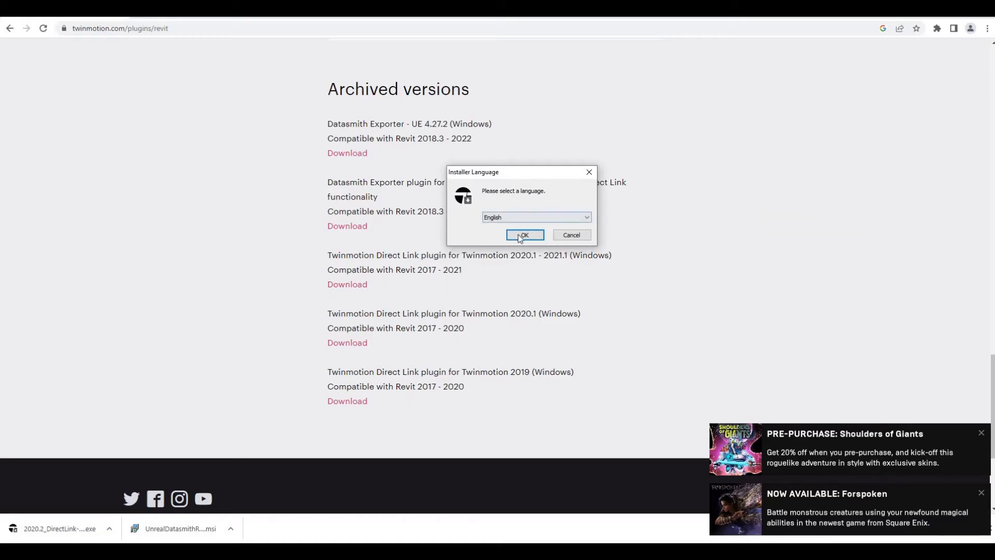
mouse_move(514, 244)
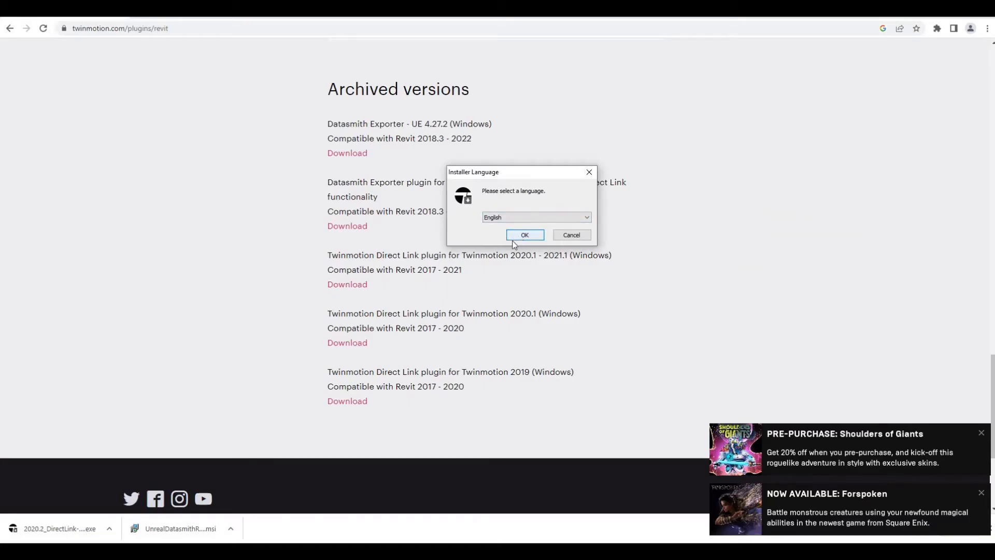
Step: Confirm English as installer language and dismiss the Shoulders of Giants and Forspoken promotions
click(524, 235)
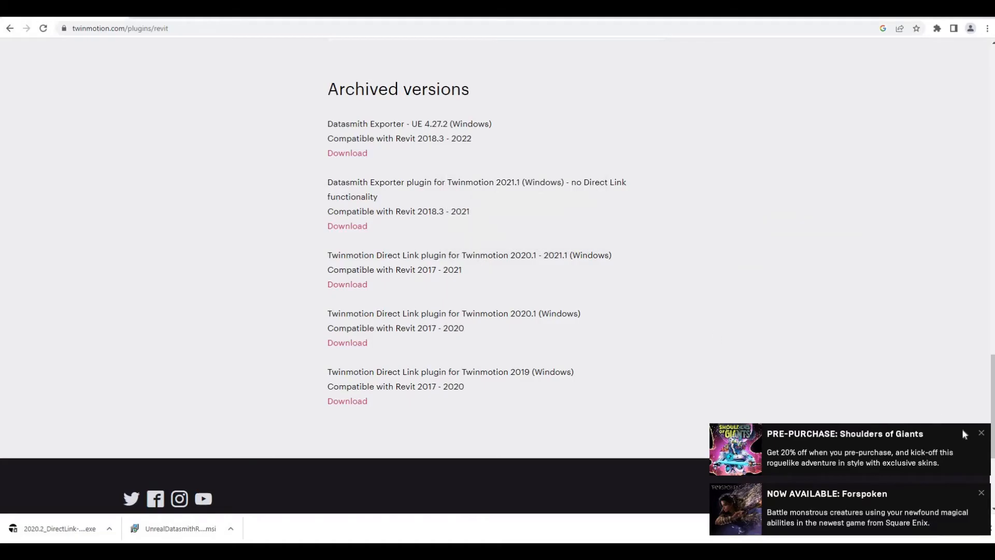
click(982, 432)
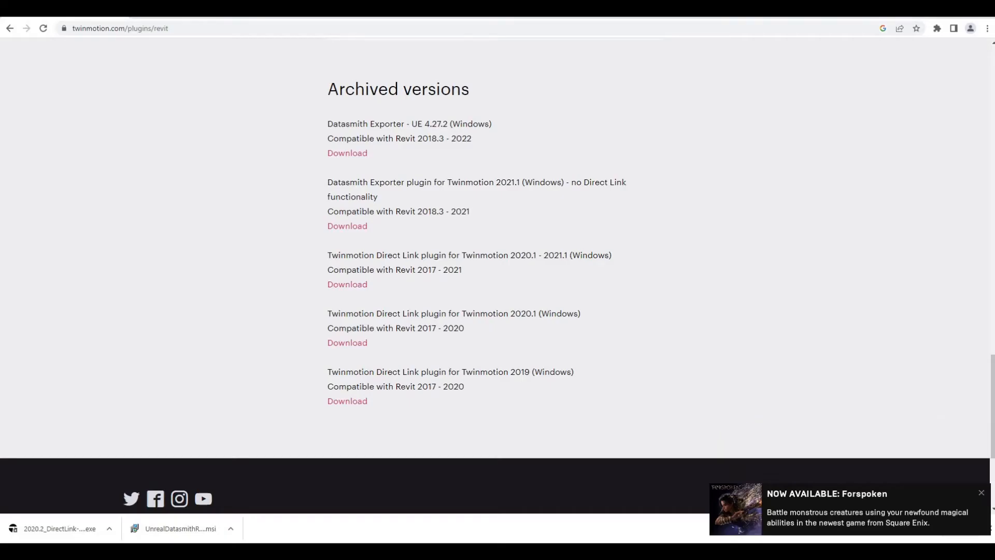
click(60, 528)
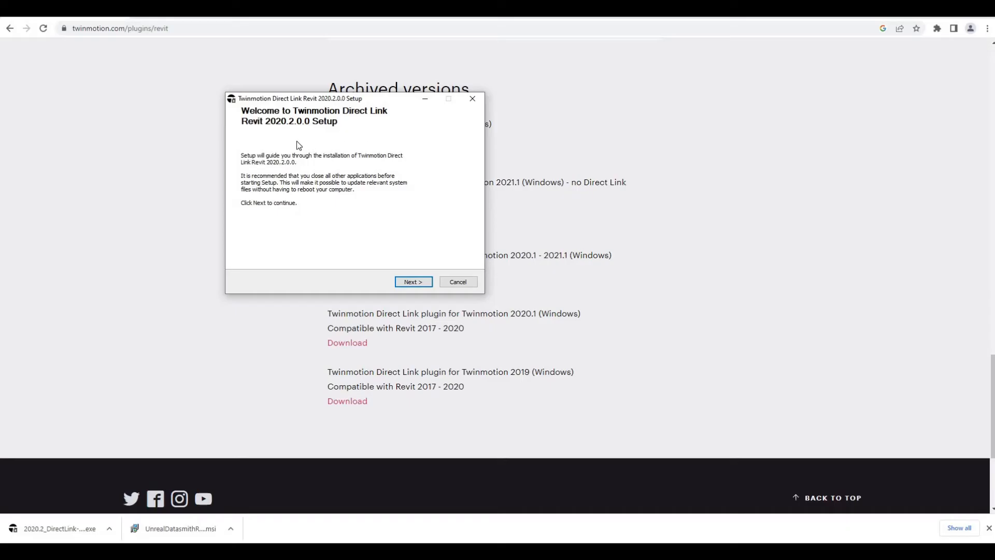
mouse_move(410, 261)
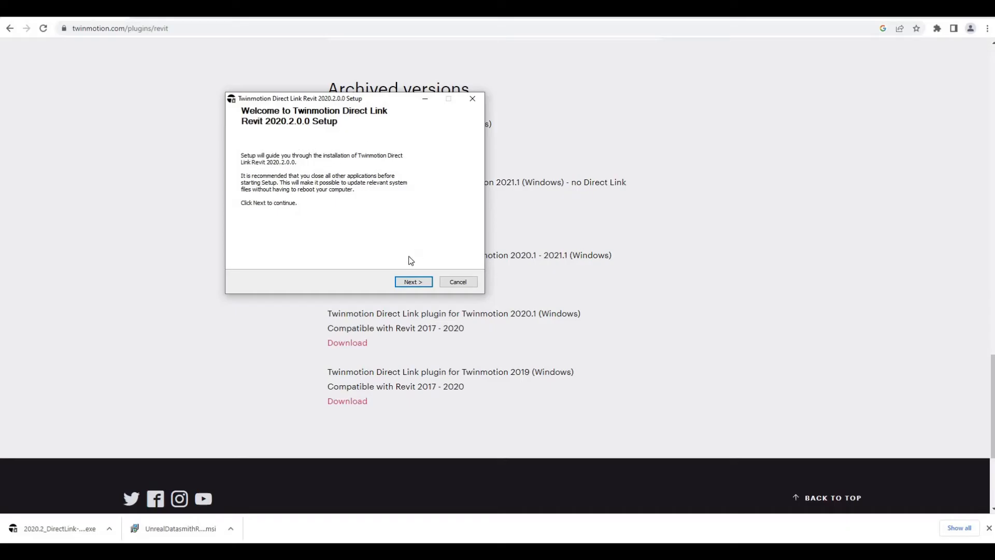
Step: Accept the license, install for all users, and install Direct Link for Revit 2020 only
click(412, 282)
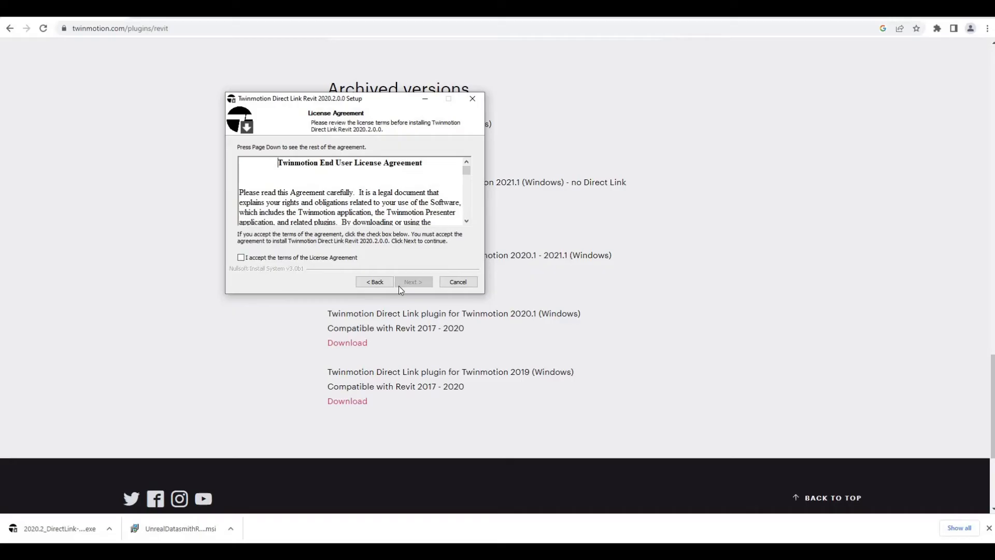
click(413, 281)
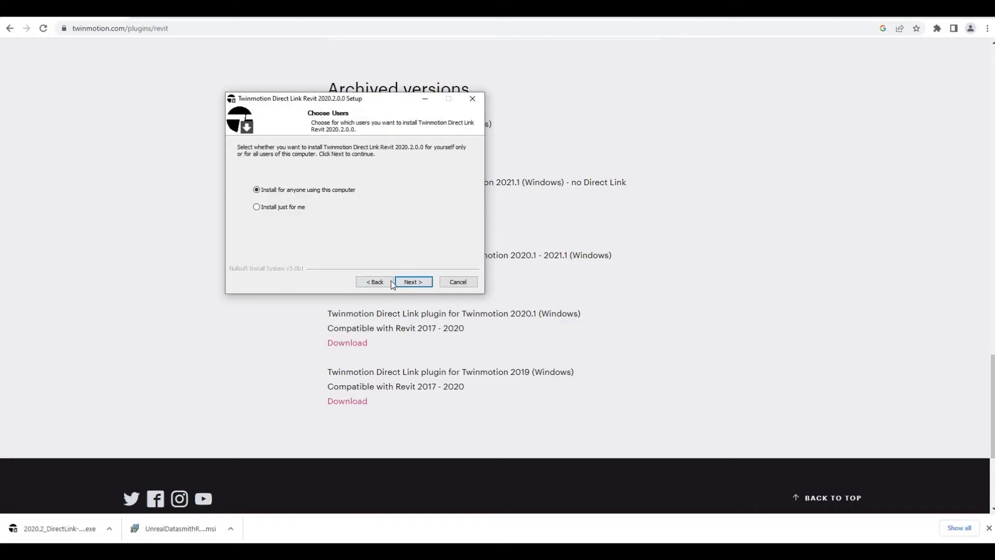
click(412, 282)
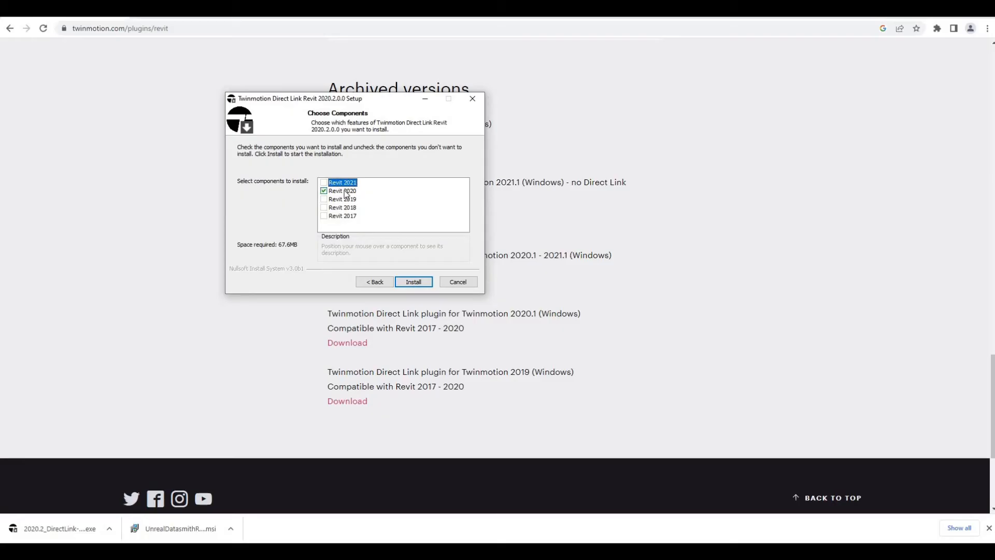
click(413, 282)
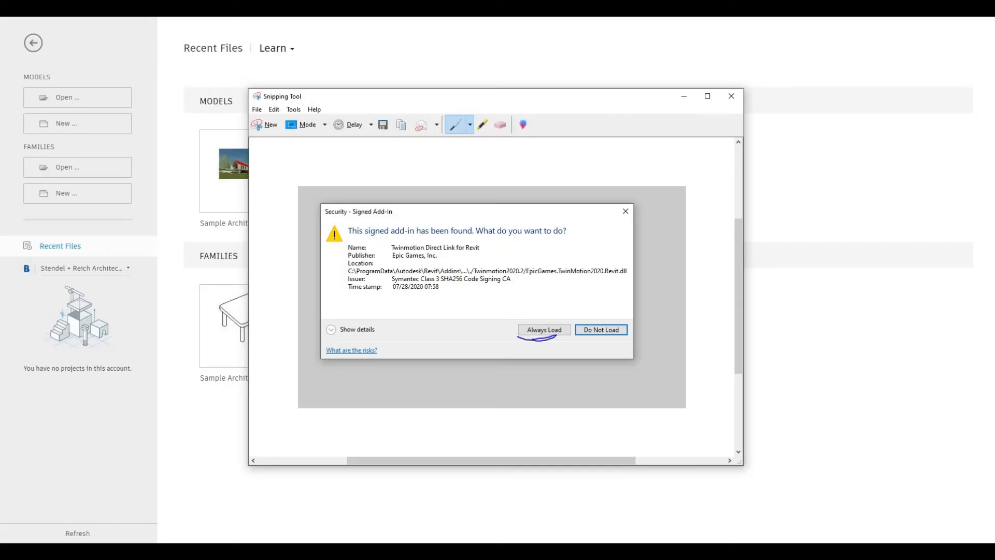
Step: Close the Signed Add-In security screenshot to reveal Revit's home screen
click(730, 95)
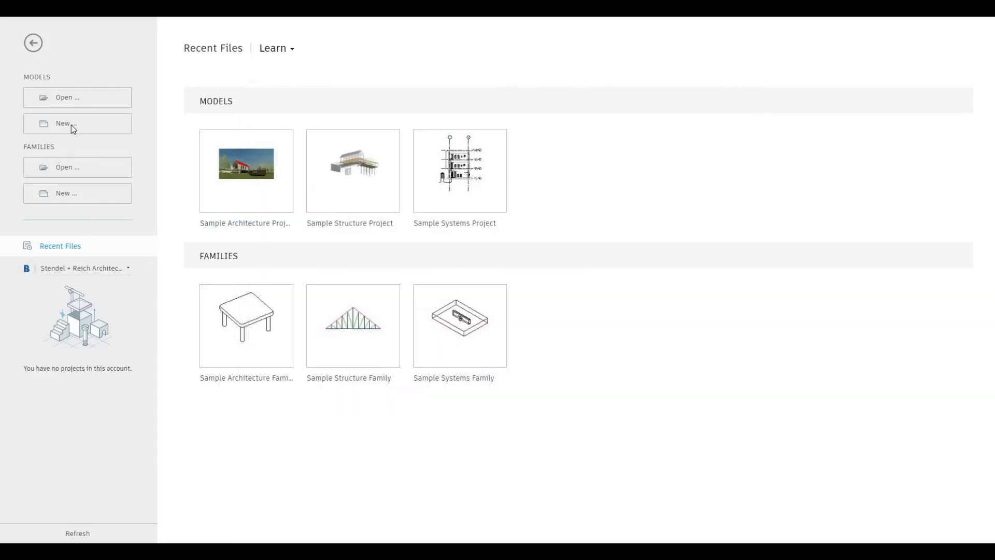
Step: Create a Construction Template project, view the Twinmotion 2020 tab, then return to Architecture
click(77, 123)
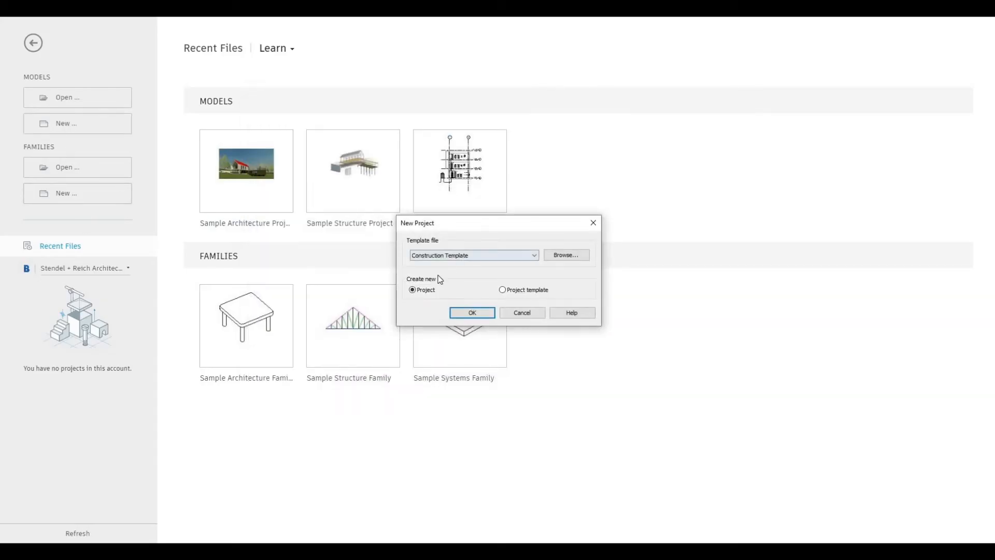
click(472, 312)
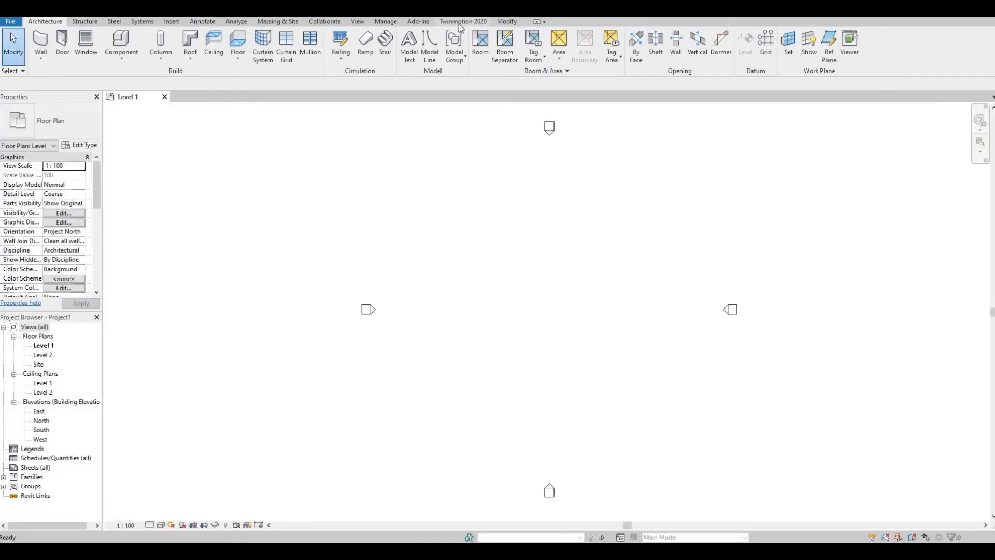
click(462, 21)
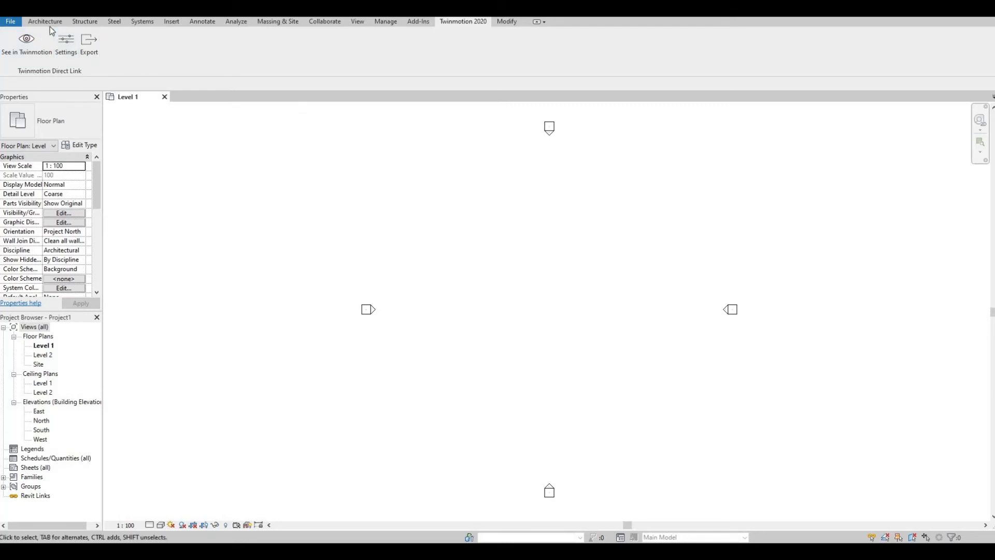
click(44, 21)
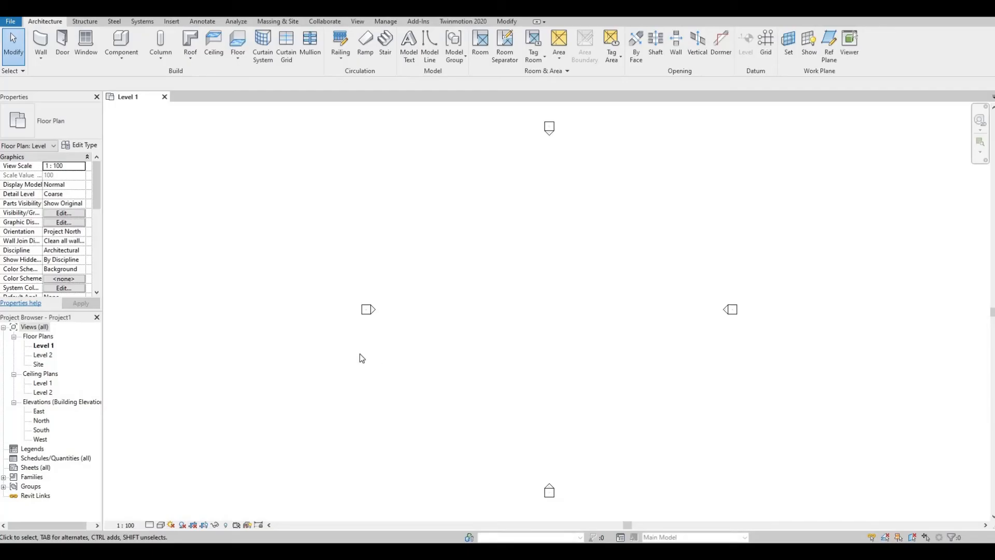
mouse_move(330, 373)
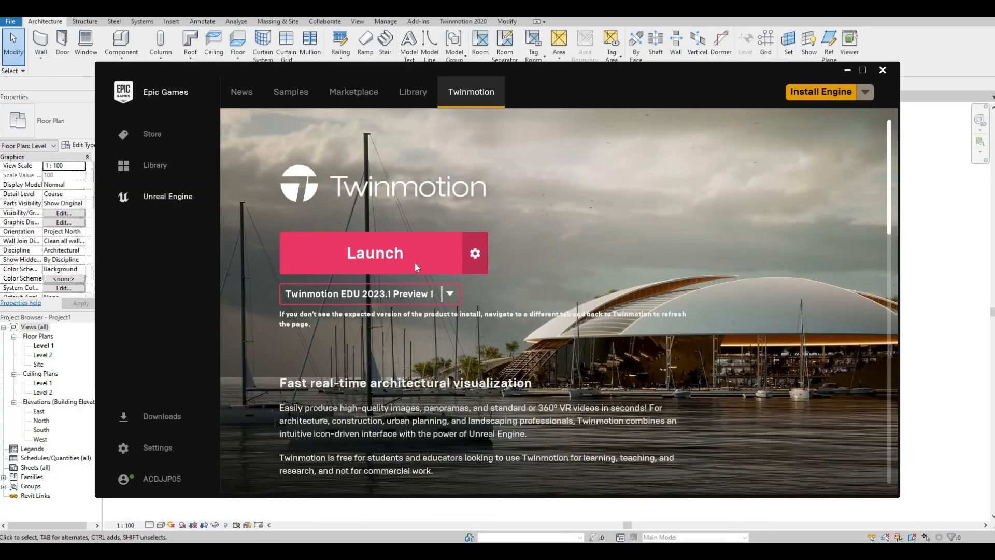
Step: Launch Twinmotion EDU 2023.1 Preview 1 and allow it through Windows Defender Firewall
click(374, 252)
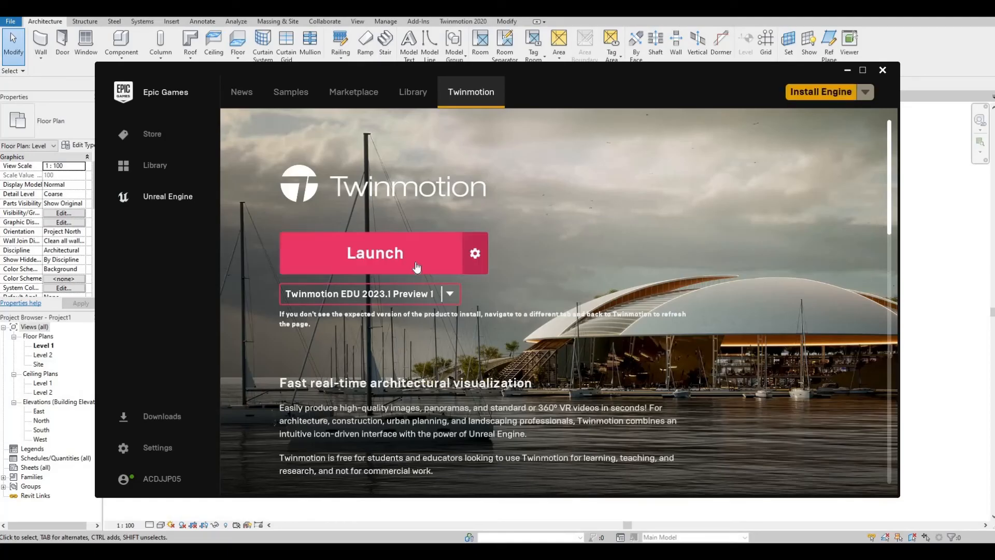
click(374, 252)
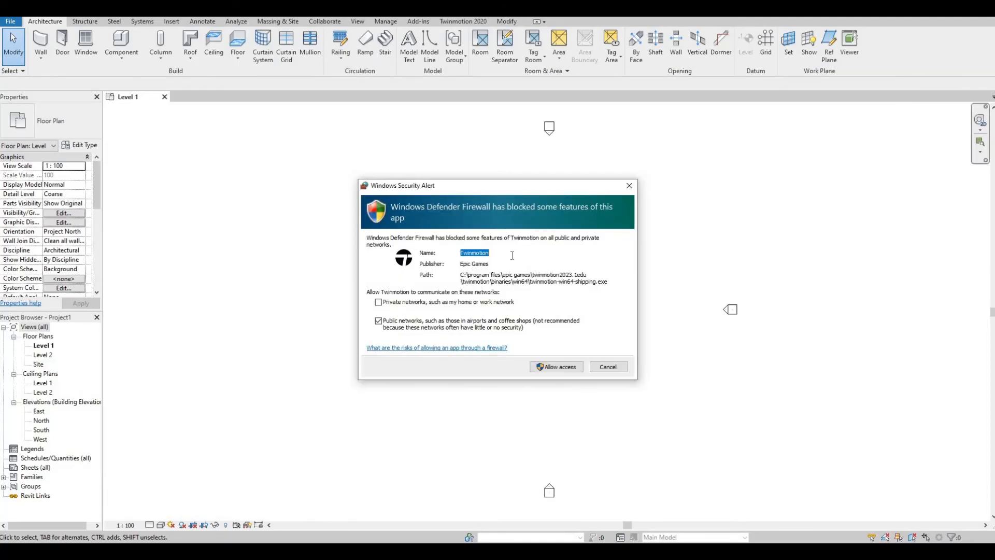
mouse_move(568, 370)
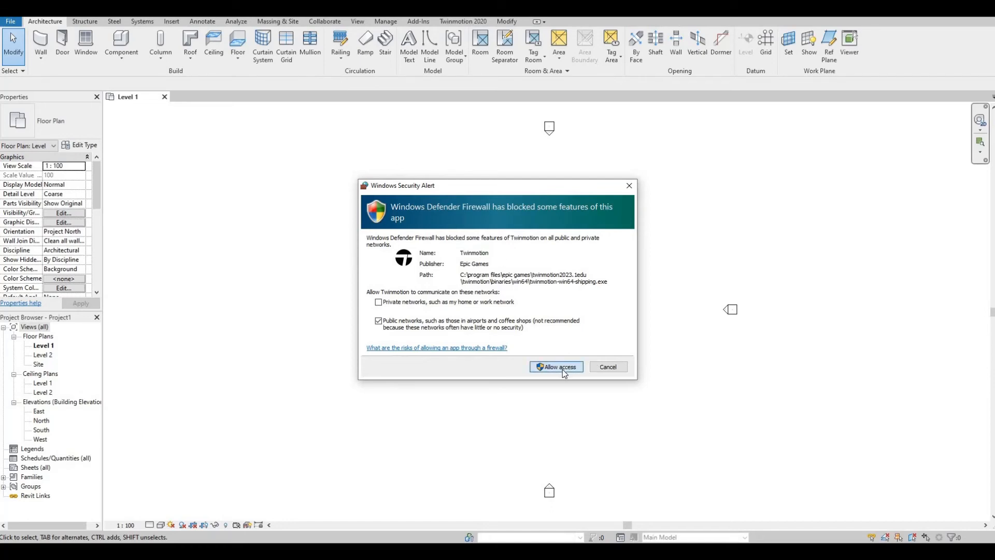
click(555, 366)
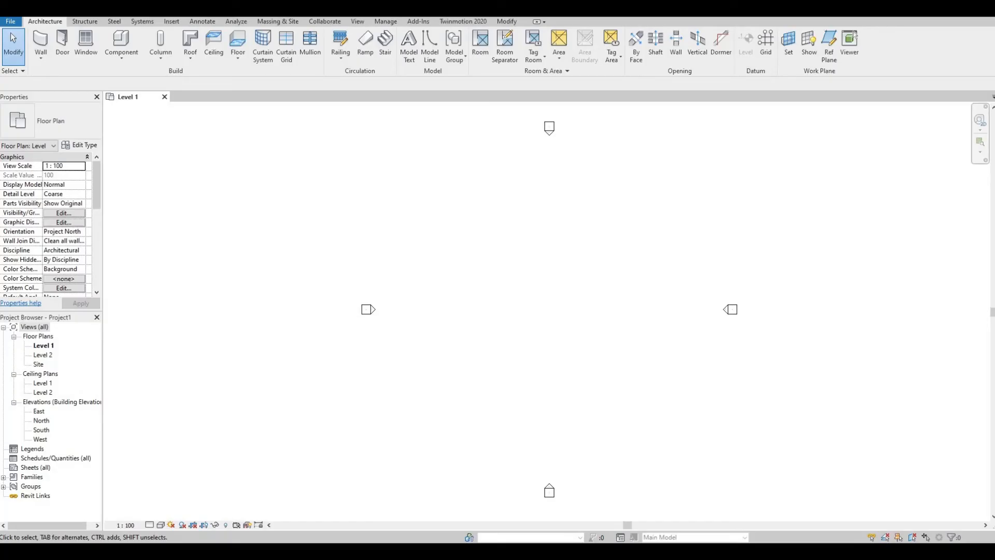
Step: Maximize Twinmotion, download the Day & Night Skies template, then open it
click(462, 21)
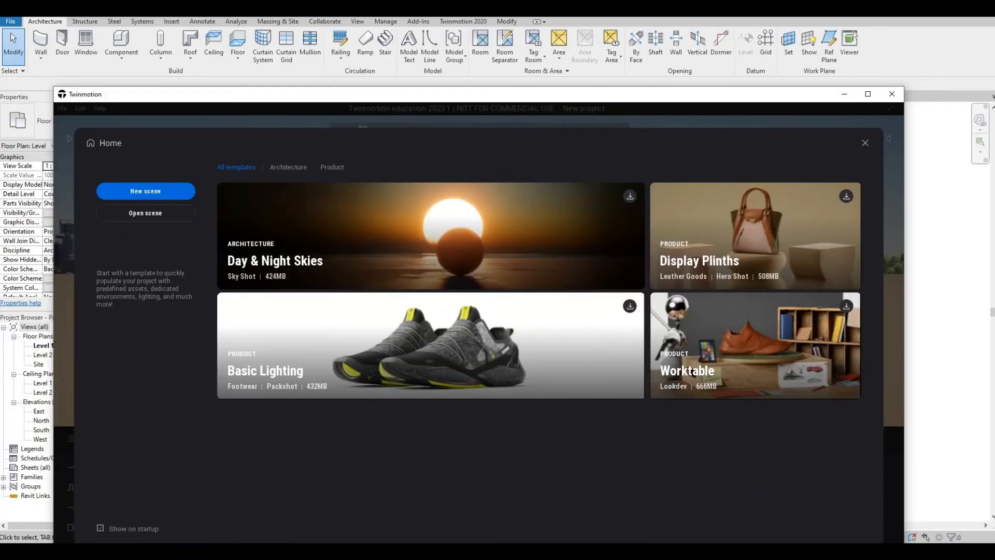
click(867, 93)
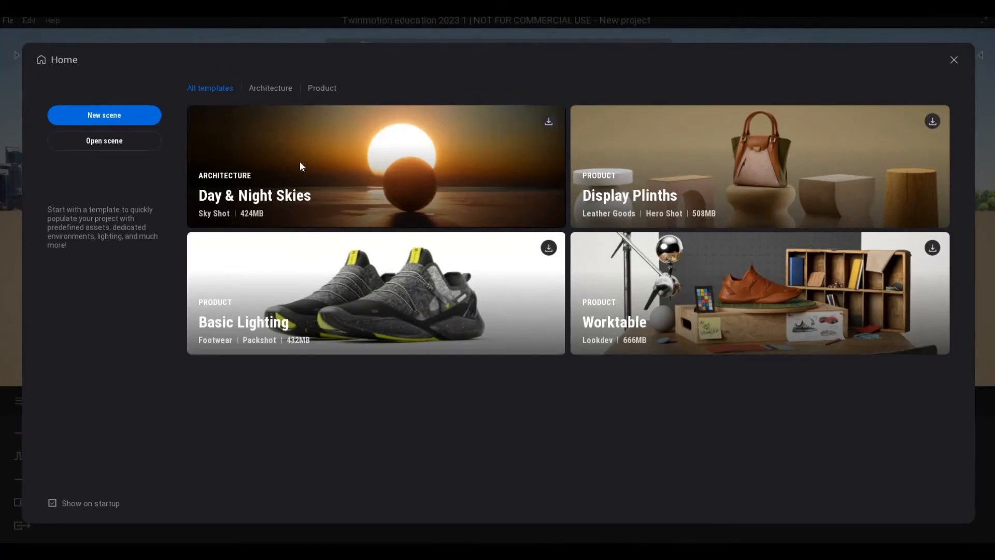
mouse_move(209, 146)
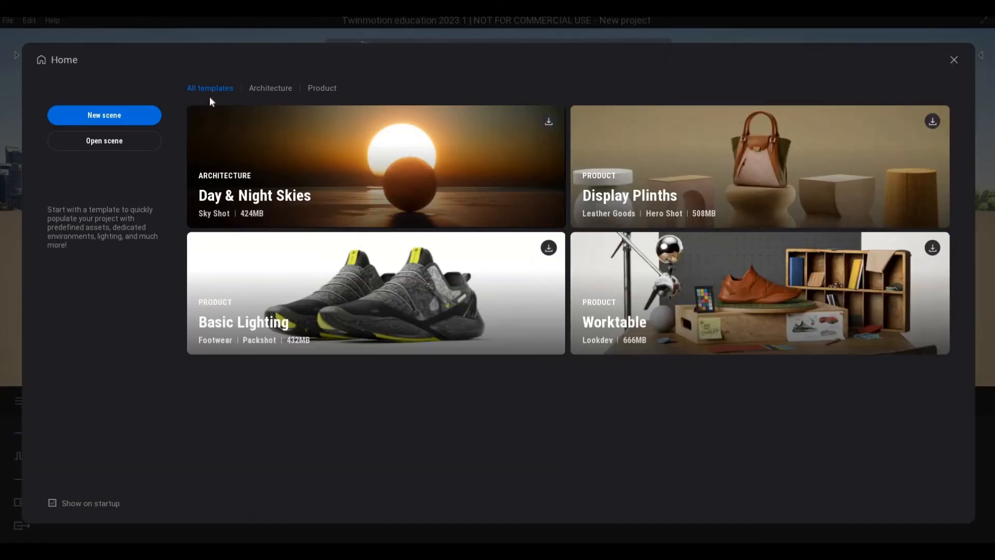
mouse_move(641, 305)
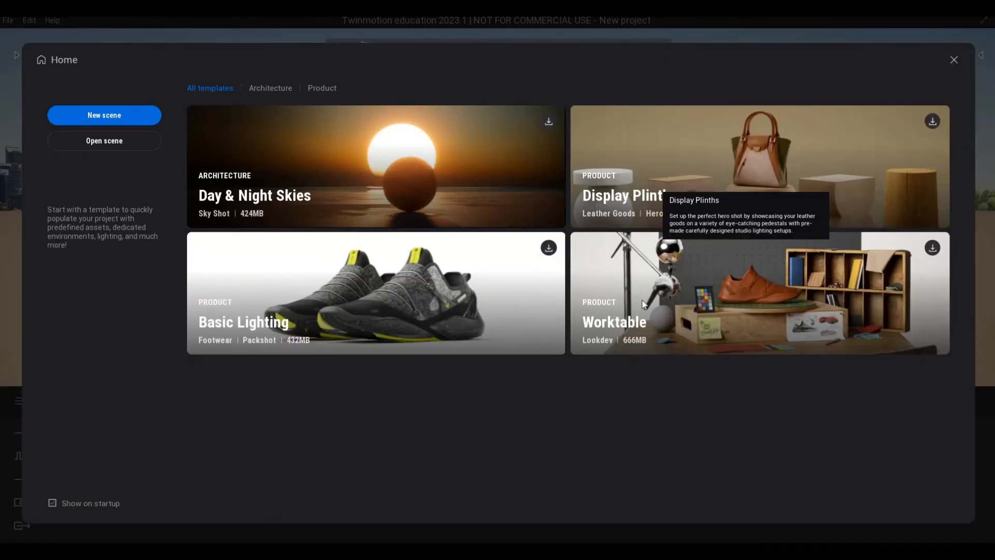
mouse_move(337, 369)
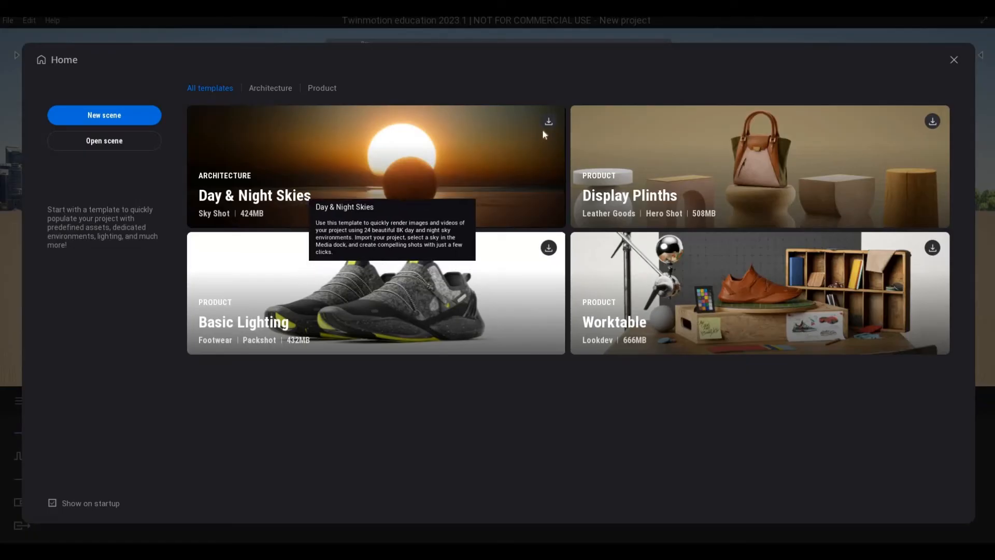
click(548, 122)
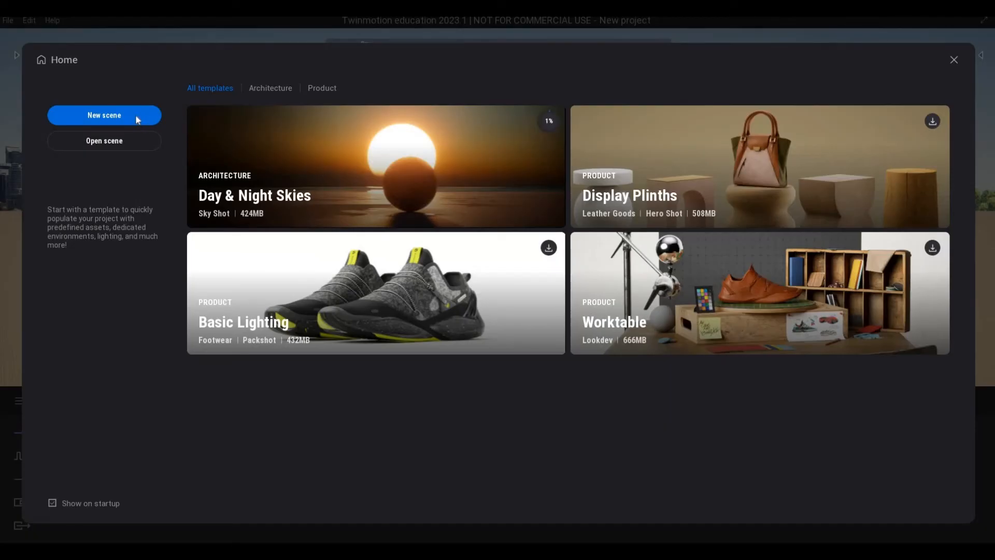
mouse_move(356, 145)
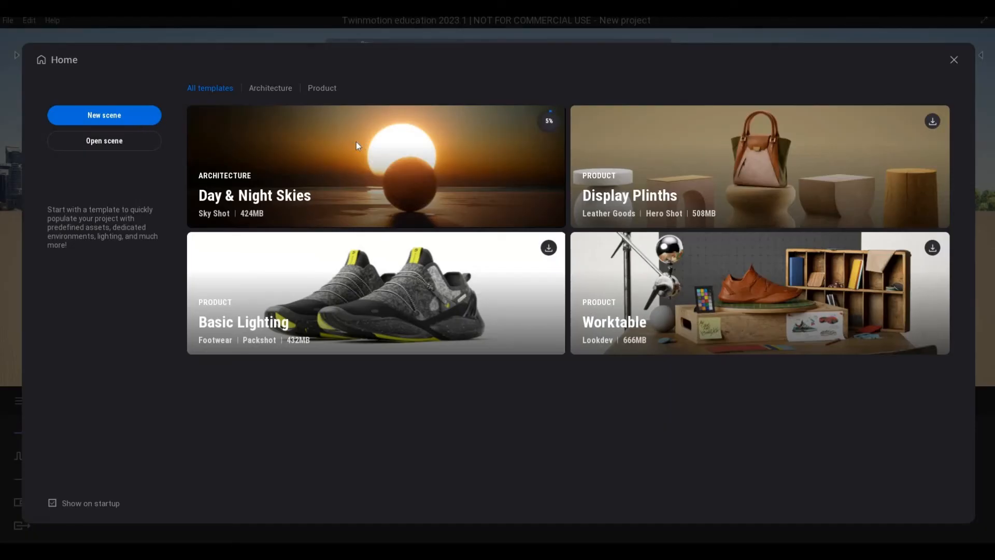
mouse_move(472, 220)
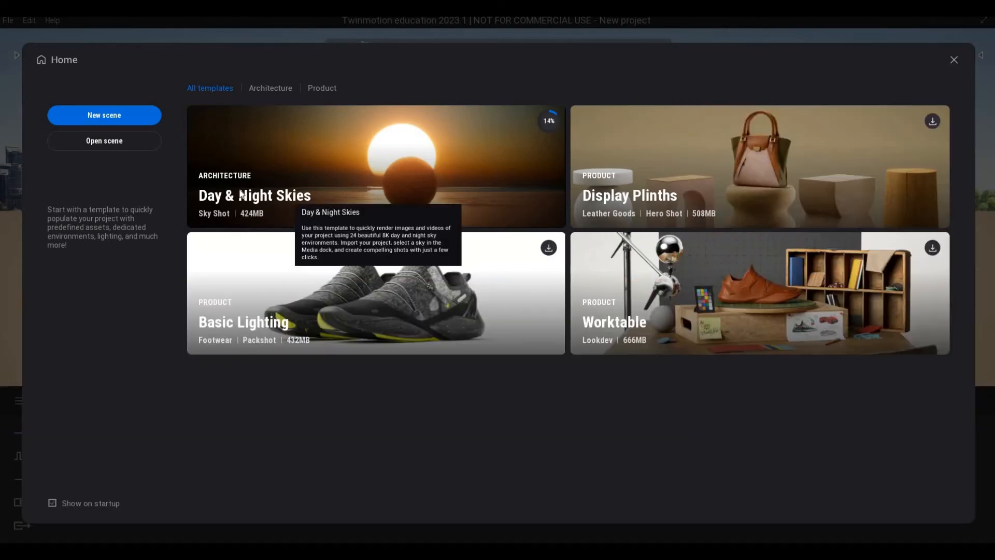
mouse_move(232, 150)
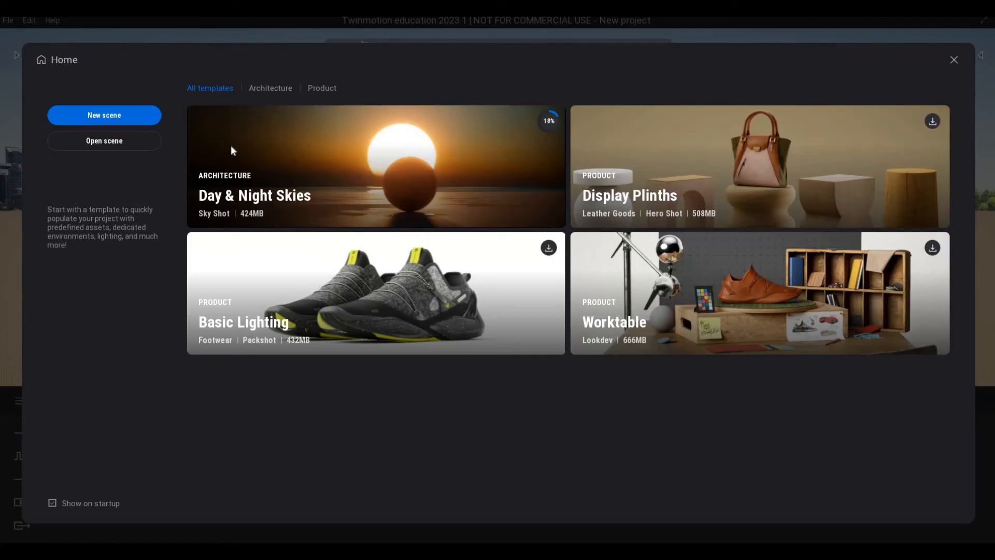
mouse_move(288, 156)
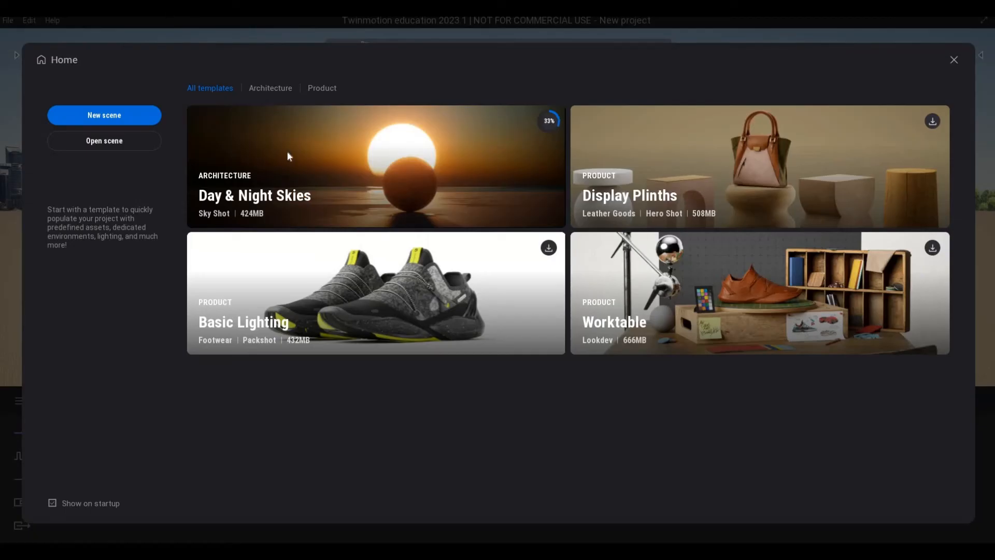
mouse_move(273, 164)
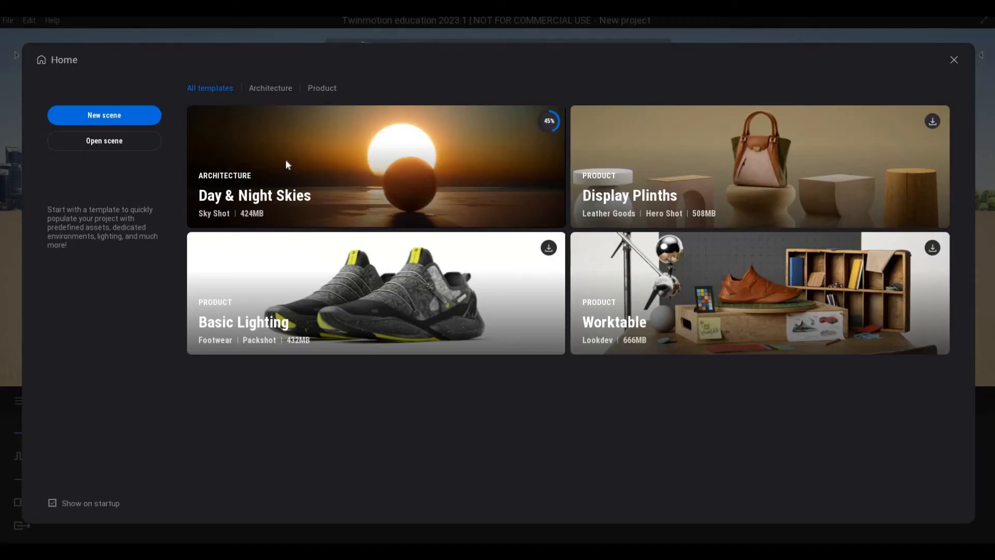
mouse_move(289, 160)
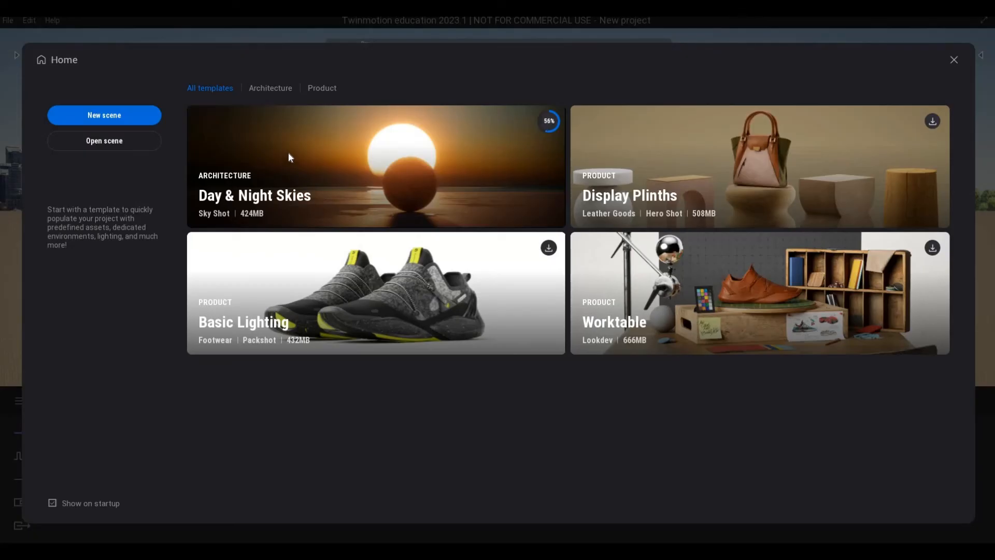
mouse_move(302, 158)
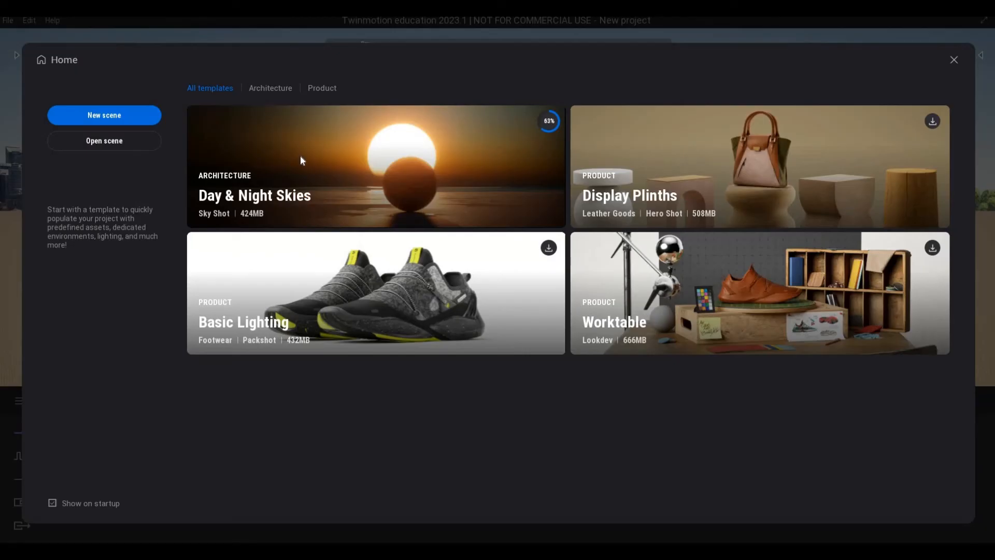
mouse_move(512, 163)
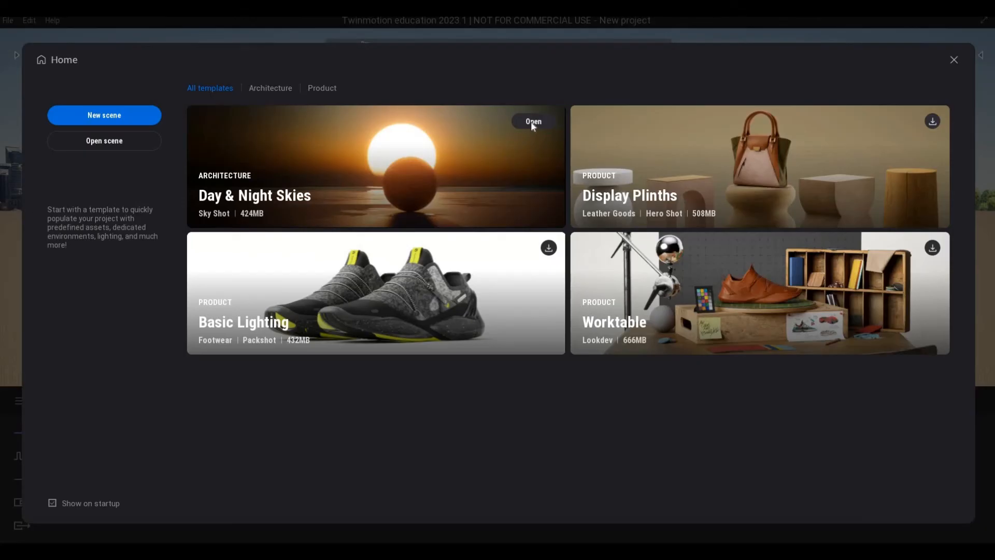
click(533, 121)
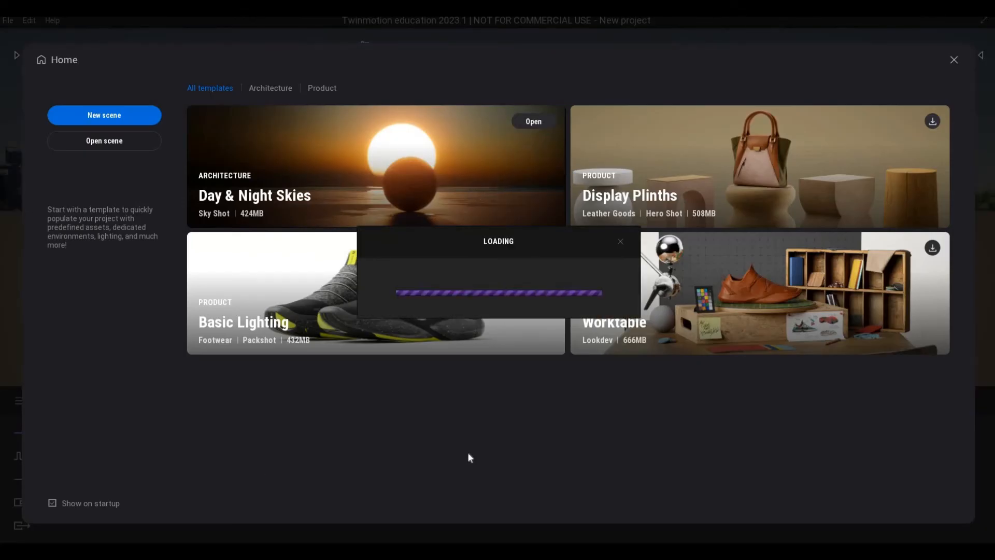
Step: Let the Day & Night Skies desert landscape load into the viewport
click(532, 121)
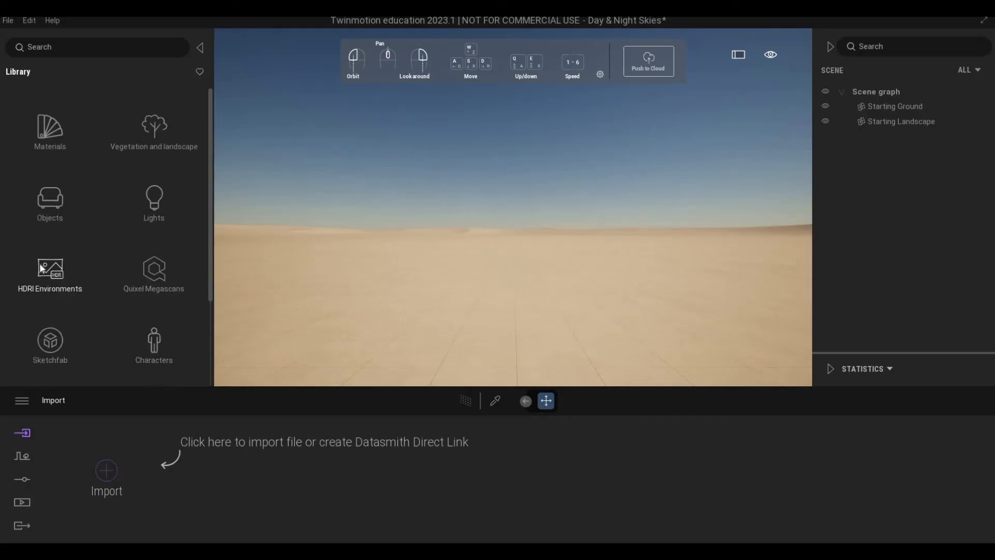
scroll(down, 3)
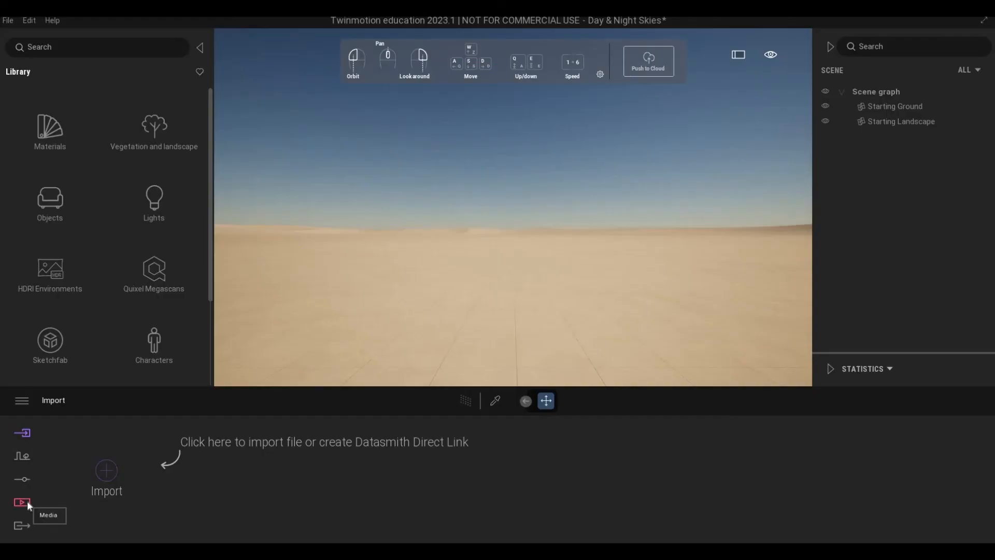
mouse_move(594, 45)
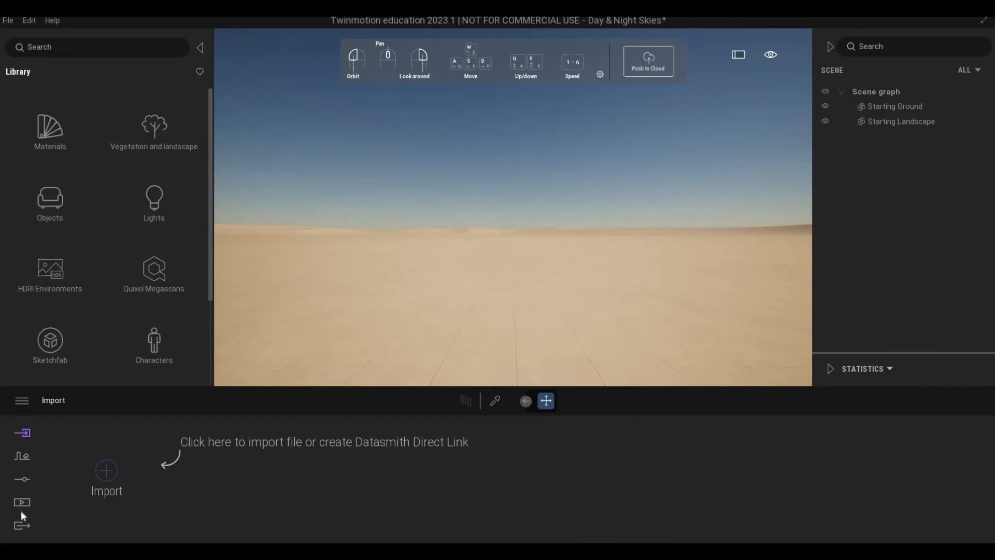
Step: Pick the 14_Night sky preset from Media > Image and orbit the scene
click(22, 502)
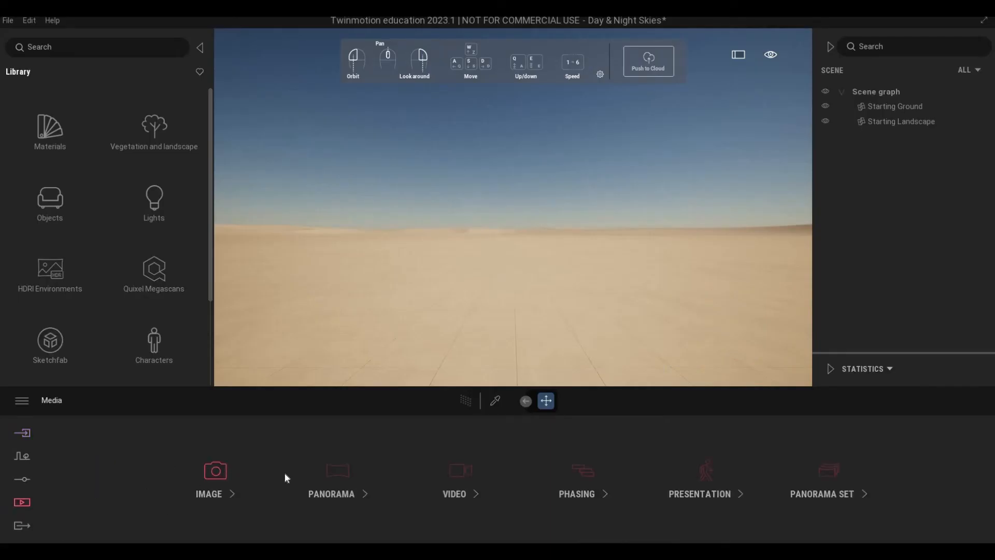
click(214, 476)
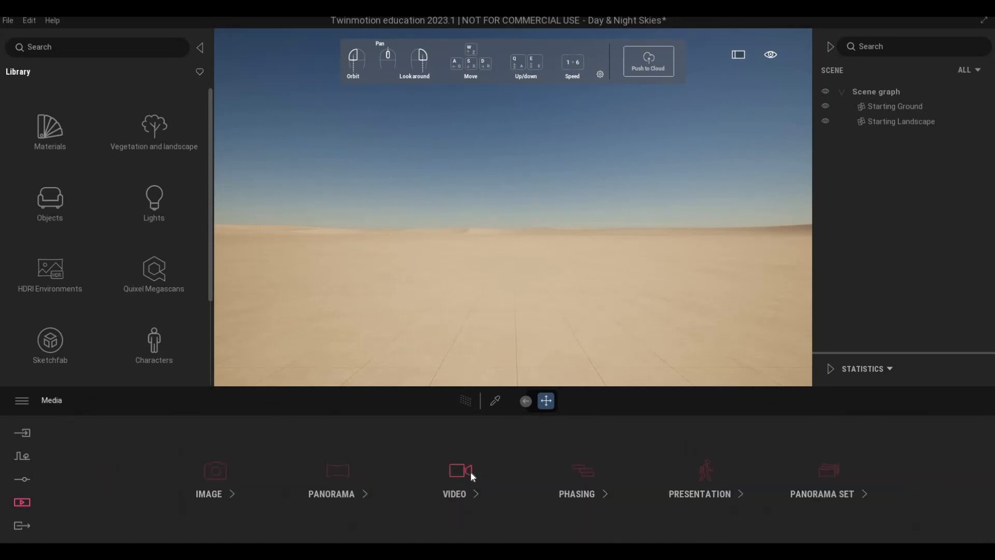
click(455, 473)
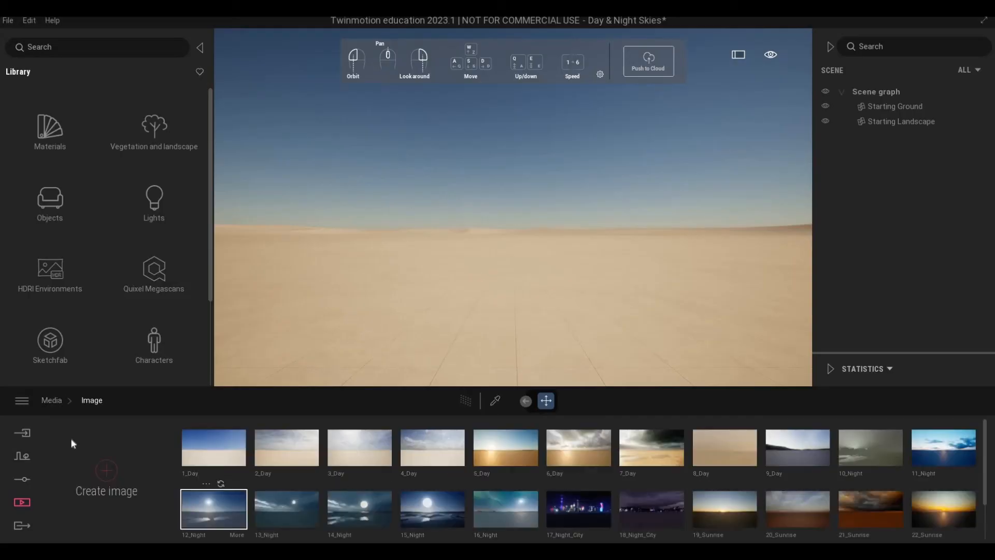
click(358, 508)
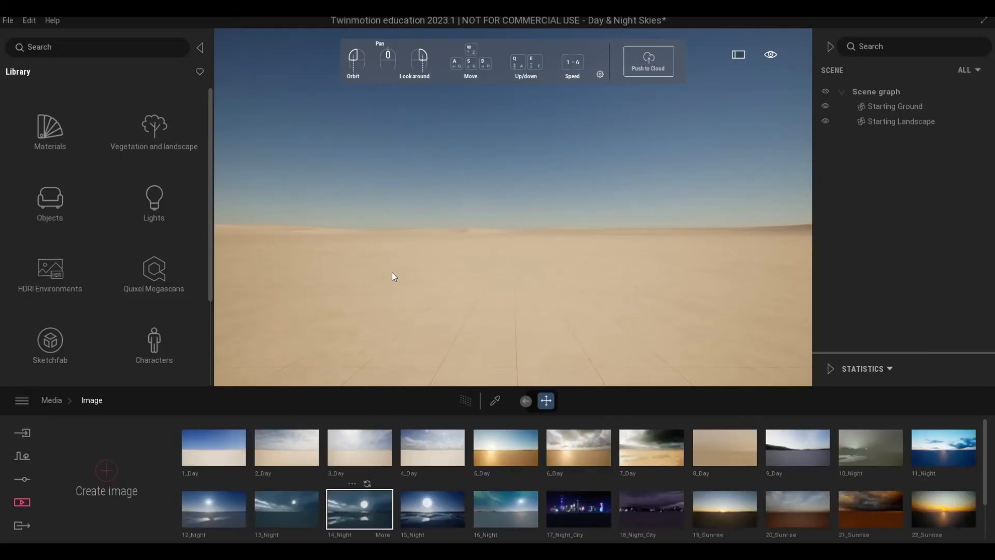
click(359, 510)
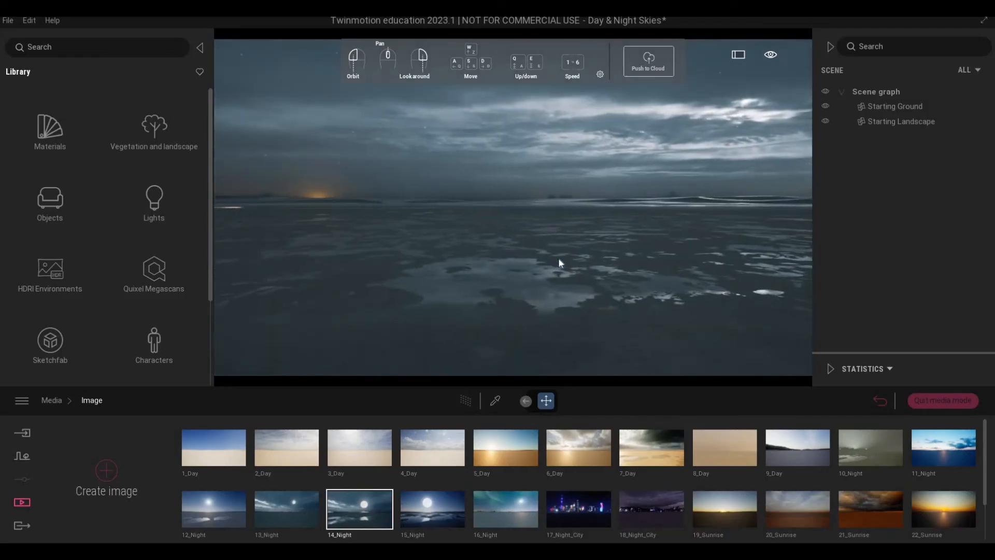
drag(559, 262, 511, 271)
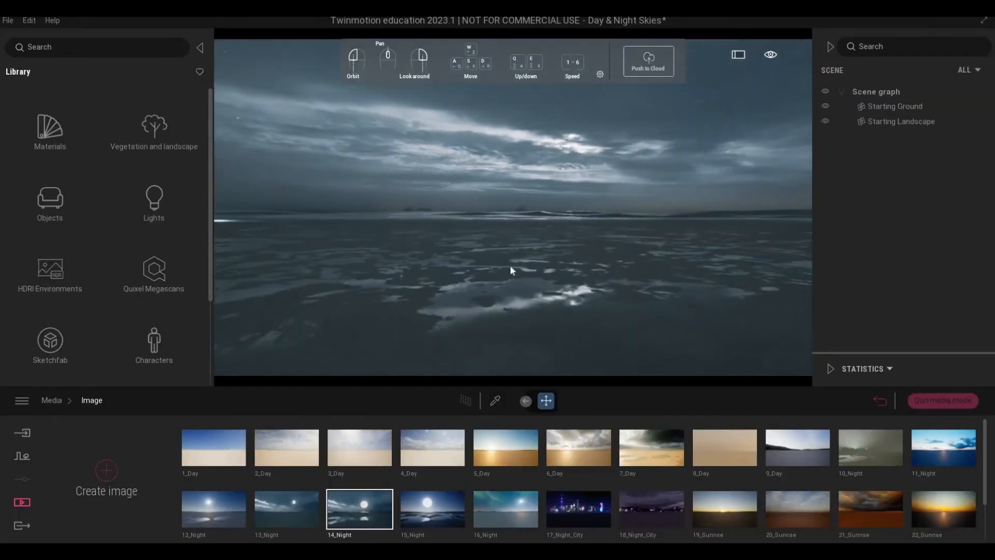